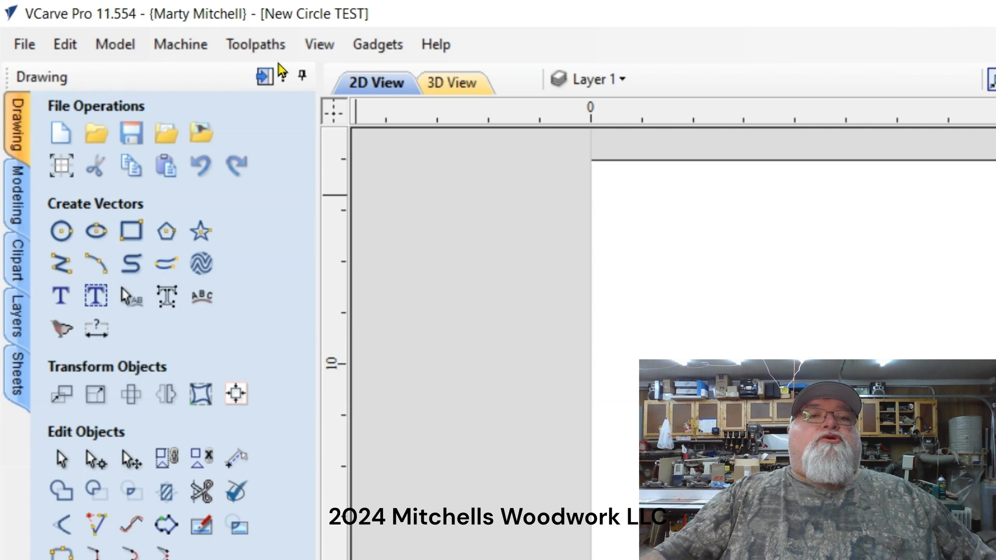
# Show the Toolpaths panel beside the design with the first and second profile toolpaths
pyautogui.click(255, 44)
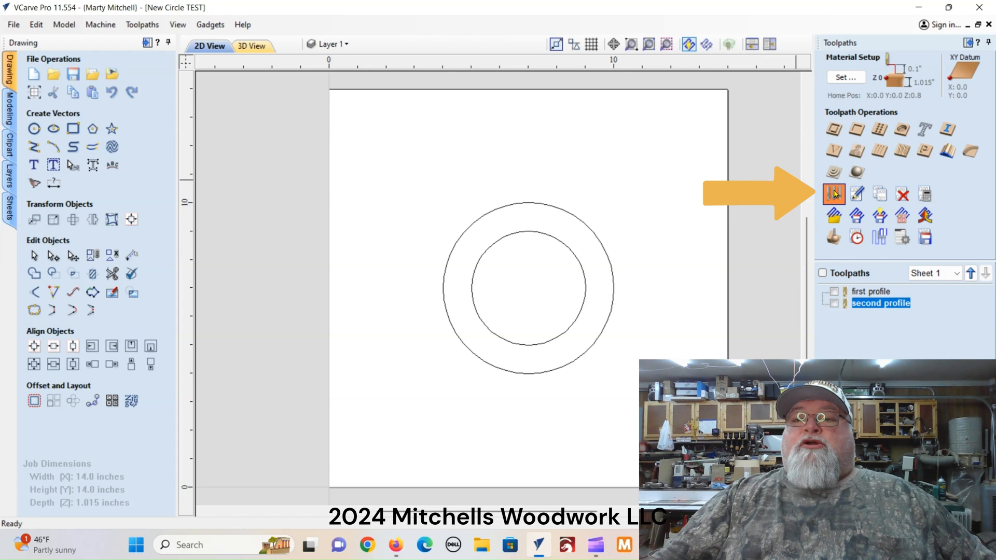
# Open the Tool Database from the Toolpath Operations panel
pyautogui.click(833, 194)
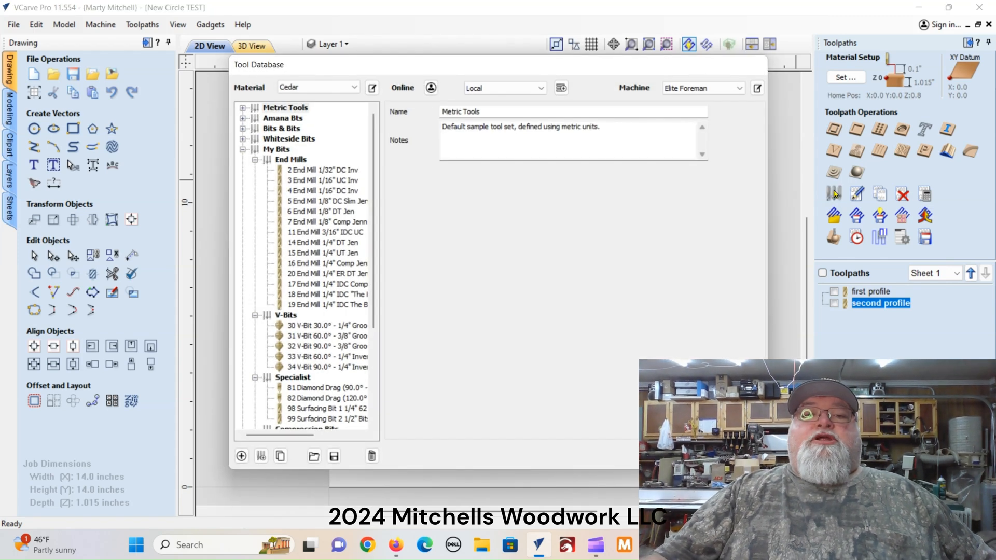
pyautogui.moveTo(311, 184)
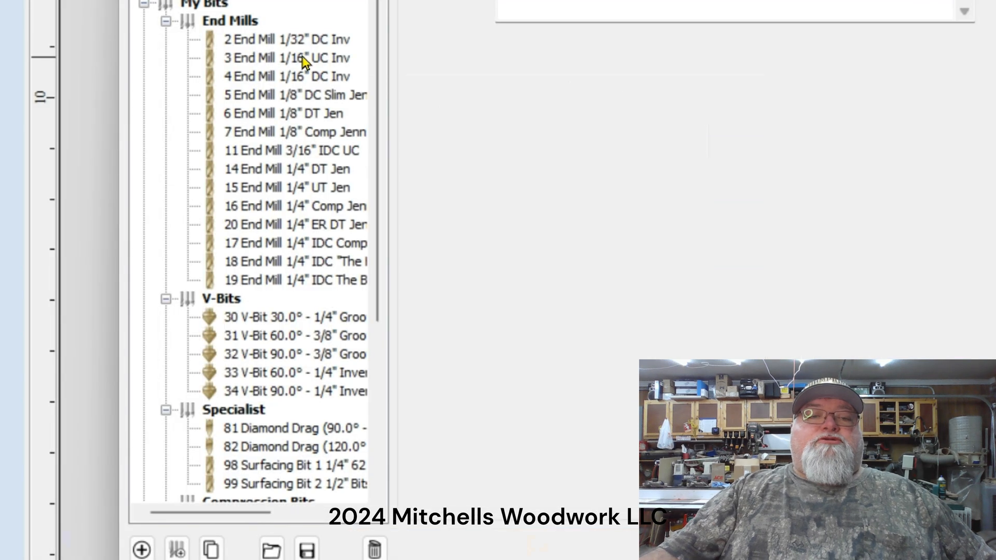
pyautogui.moveTo(306, 57)
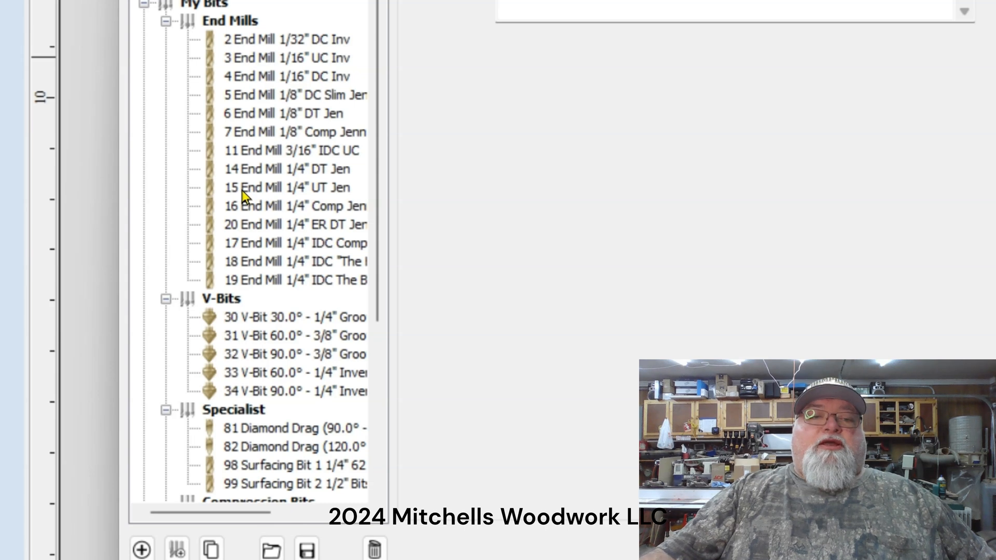
pyautogui.moveTo(233, 45)
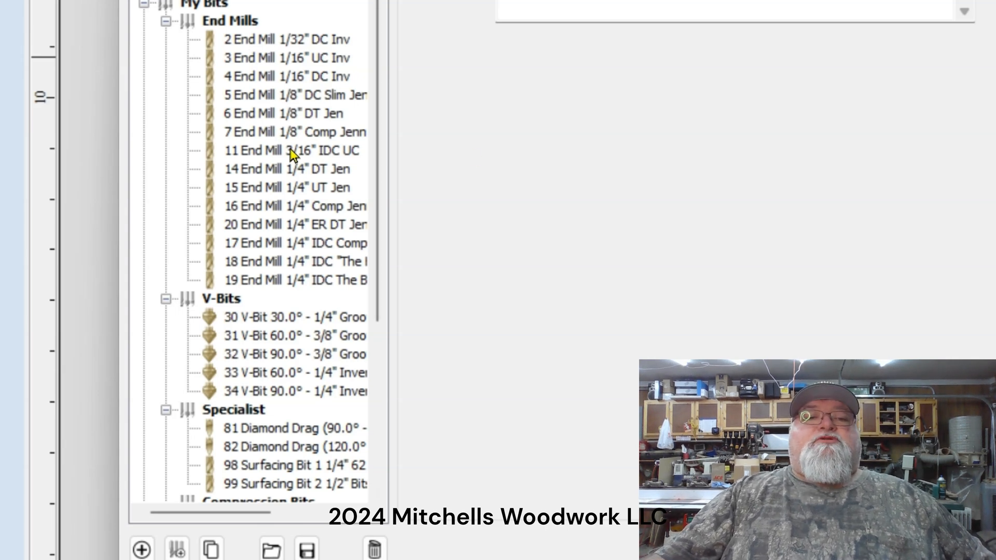
# View the 2 End Mill 1/32" DC Inv geometry, feeds and tool number
pyautogui.click(286, 39)
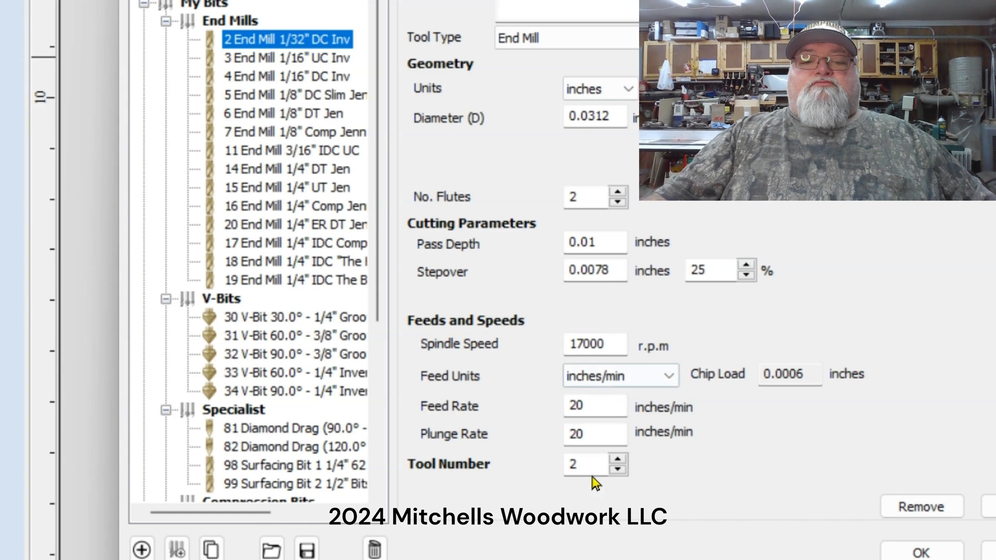
pyautogui.moveTo(430, 479)
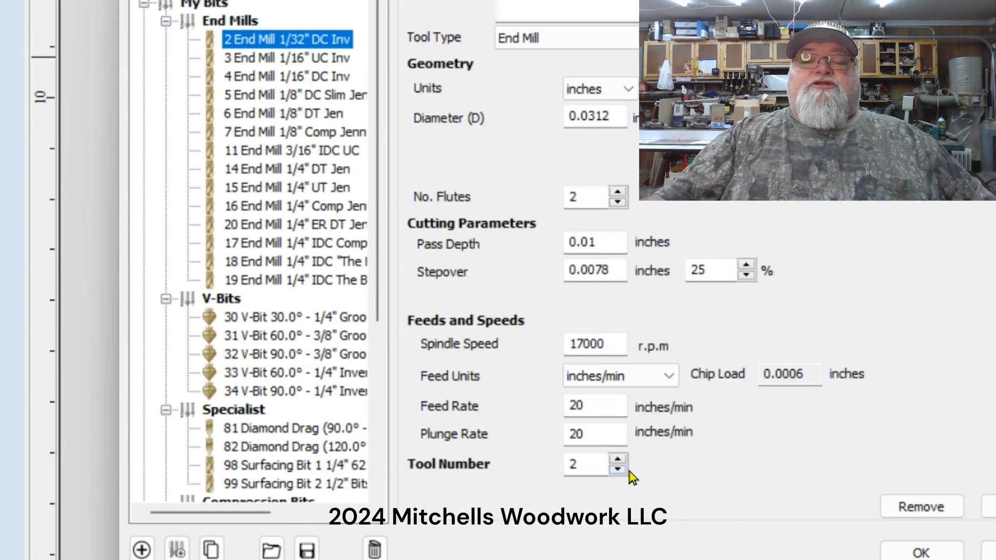
pyautogui.moveTo(651, 471)
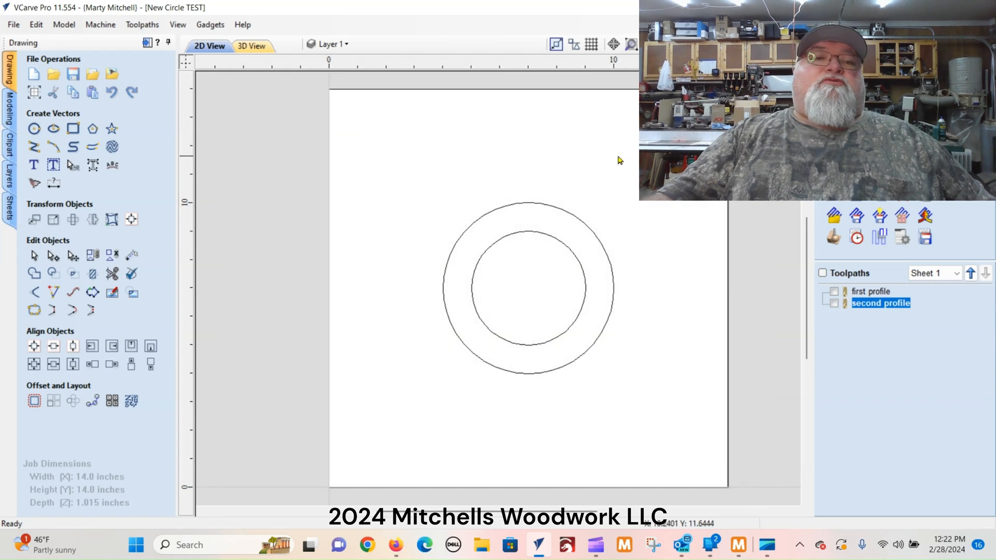
pyautogui.moveTo(336, 107)
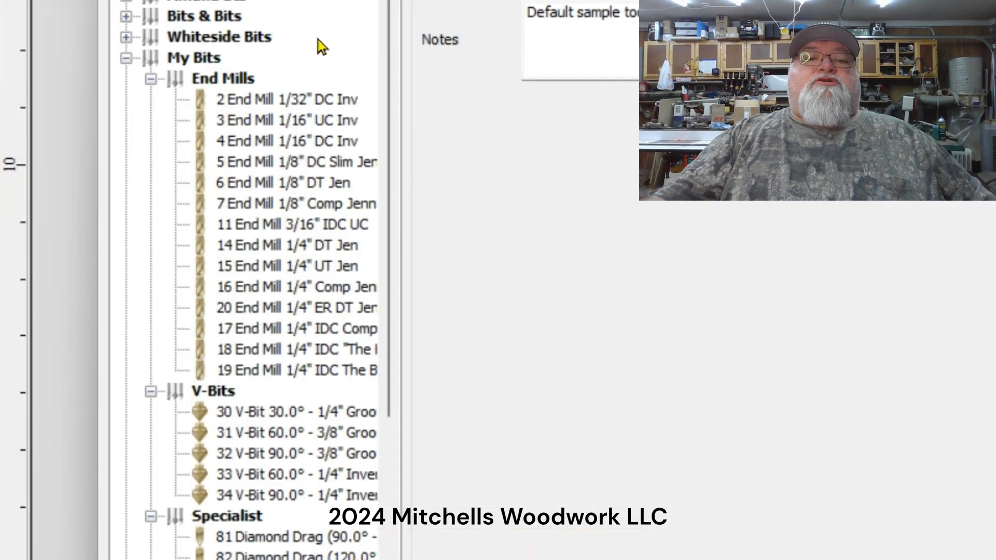
# Scroll the My Bits tree past the V-bit, ball nose and drill groups
pyautogui.scroll(-3)
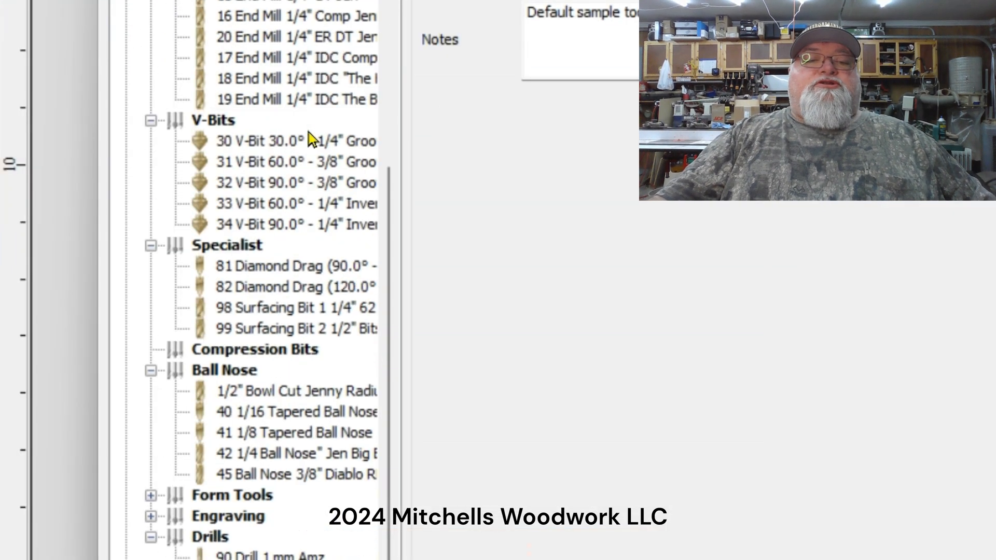
pyautogui.moveTo(264, 384)
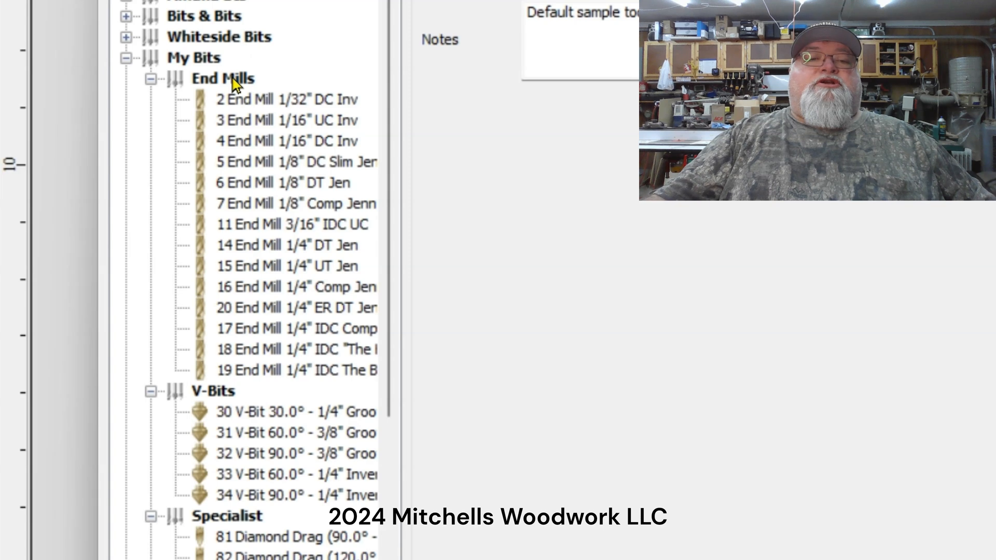
pyautogui.moveTo(227, 370)
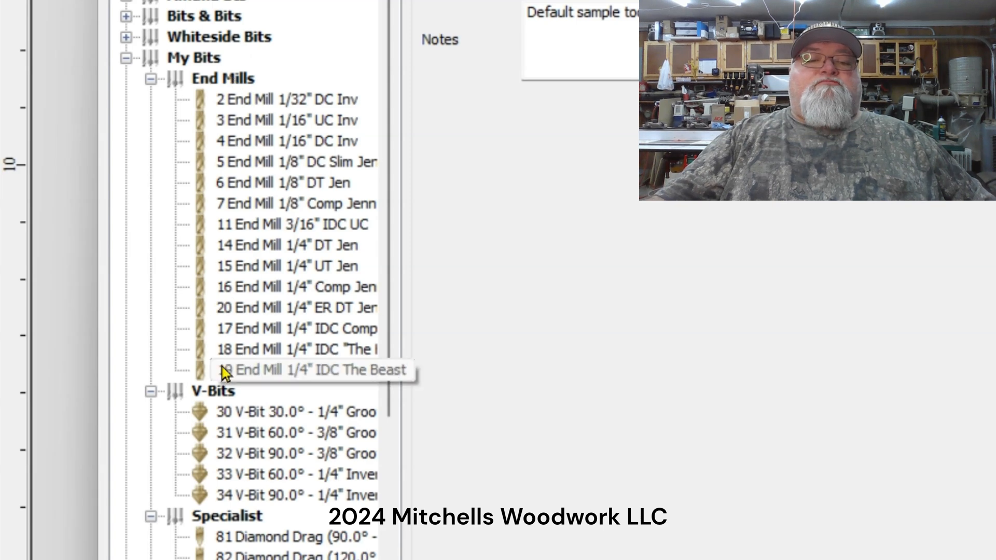
pyautogui.scroll(-3)
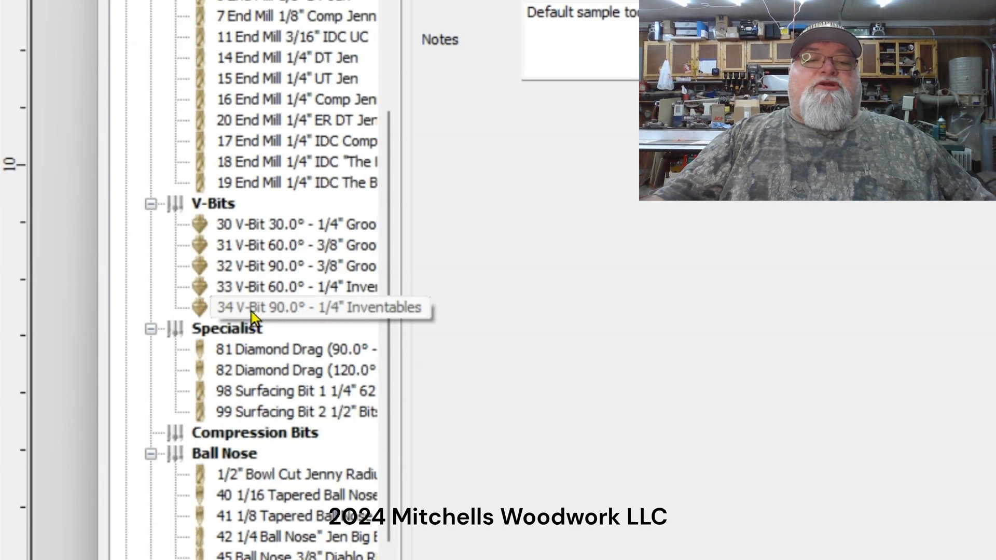
pyautogui.moveTo(302, 453)
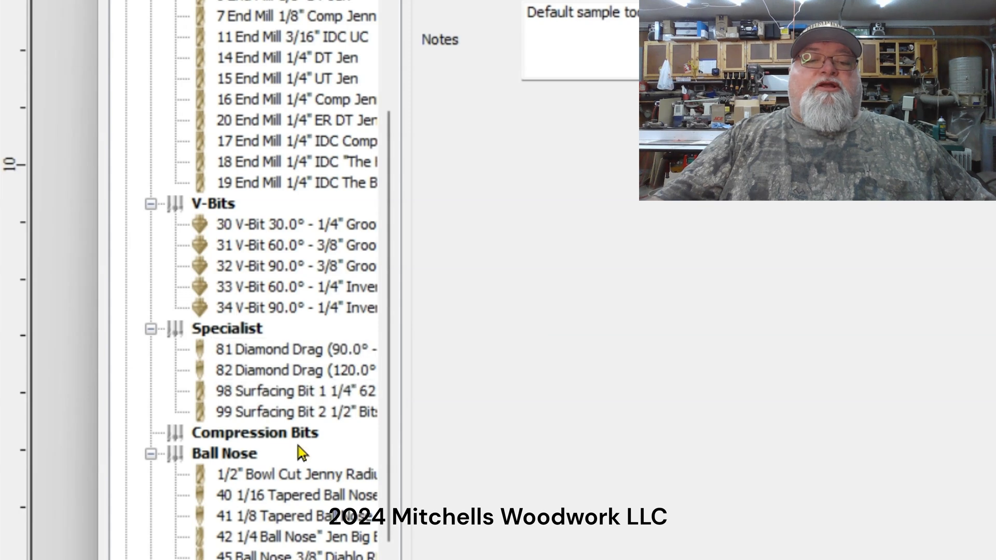
pyautogui.moveTo(348, 333)
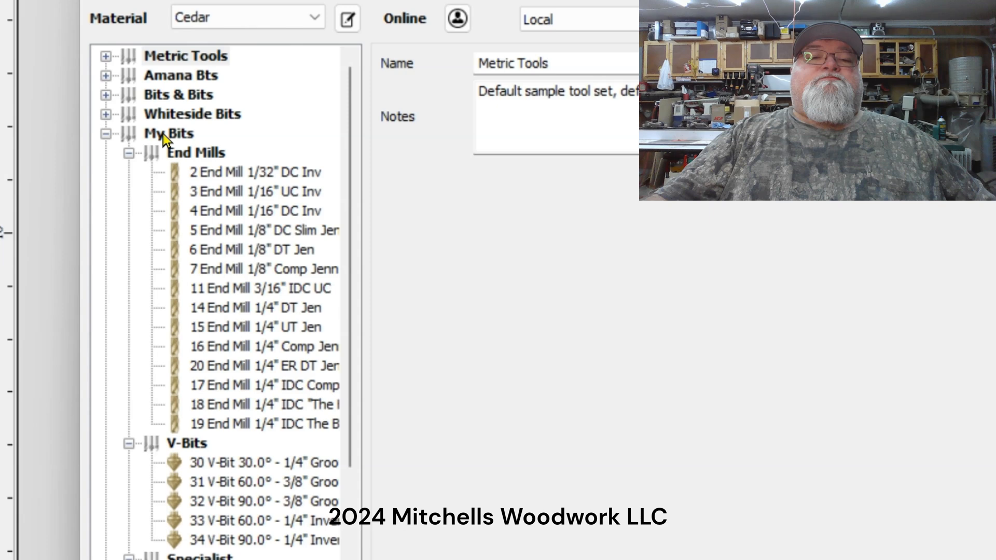
# Select the My Bits group to see its name, notes and Cedar material
pyautogui.click(167, 132)
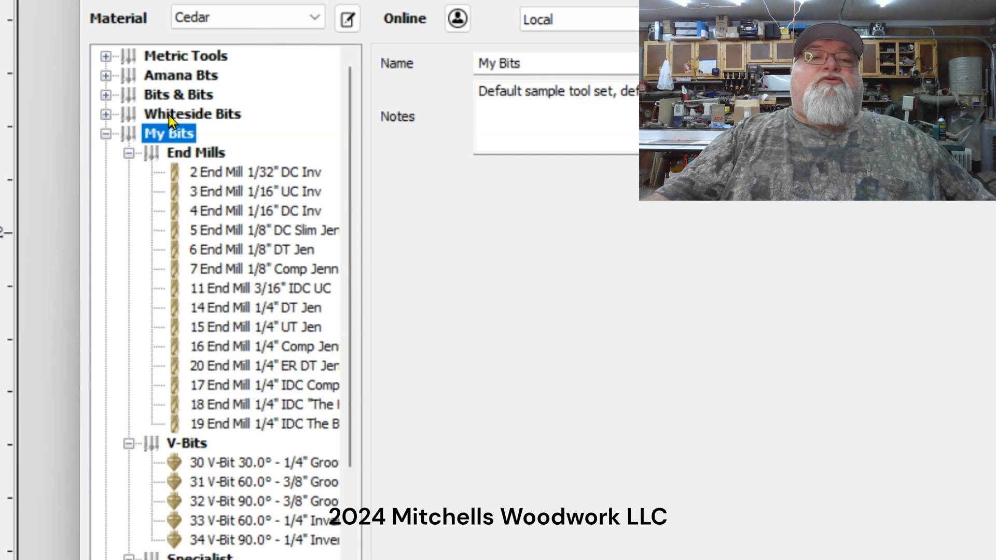
pyautogui.moveTo(178, 117)
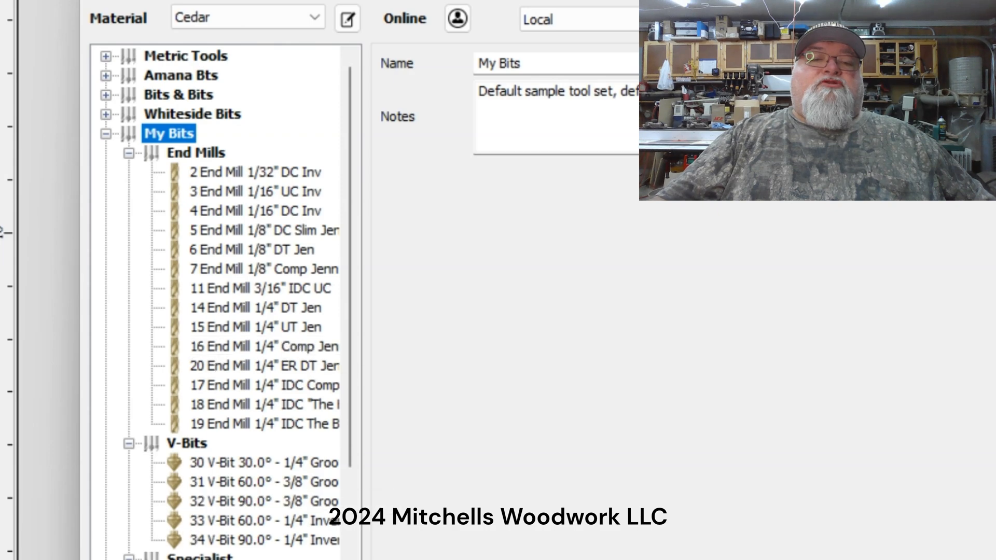
pyautogui.scroll(-3)
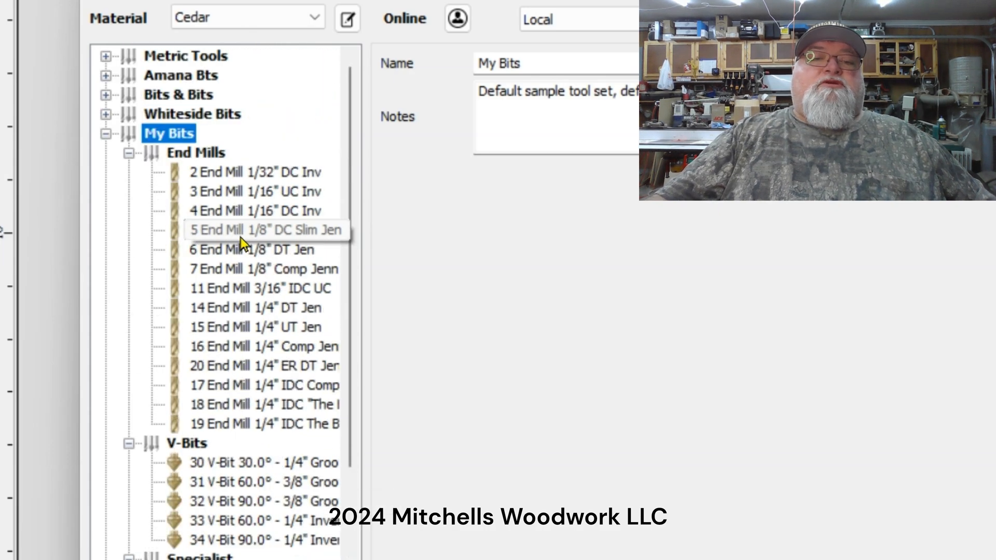
pyautogui.moveTo(231, 175)
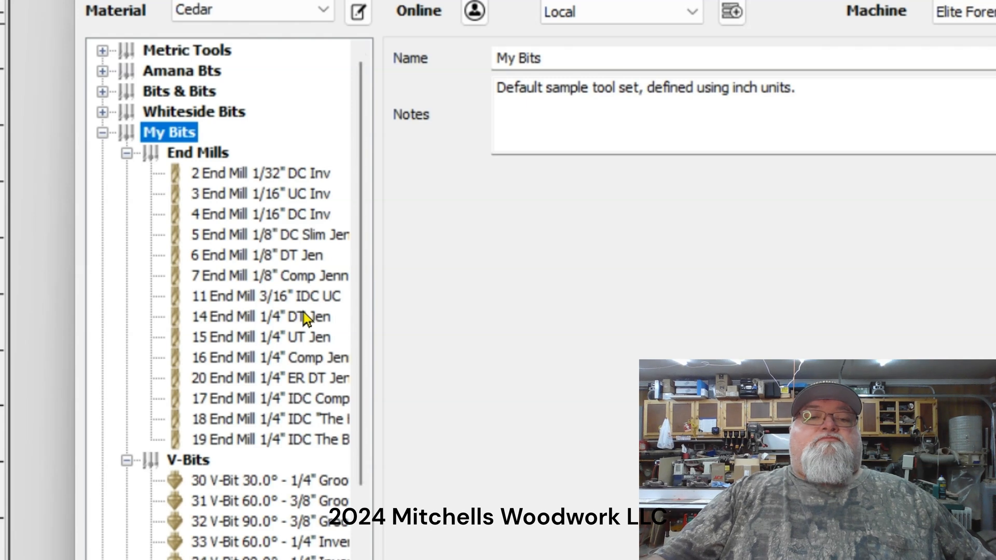
pyautogui.moveTo(294, 201)
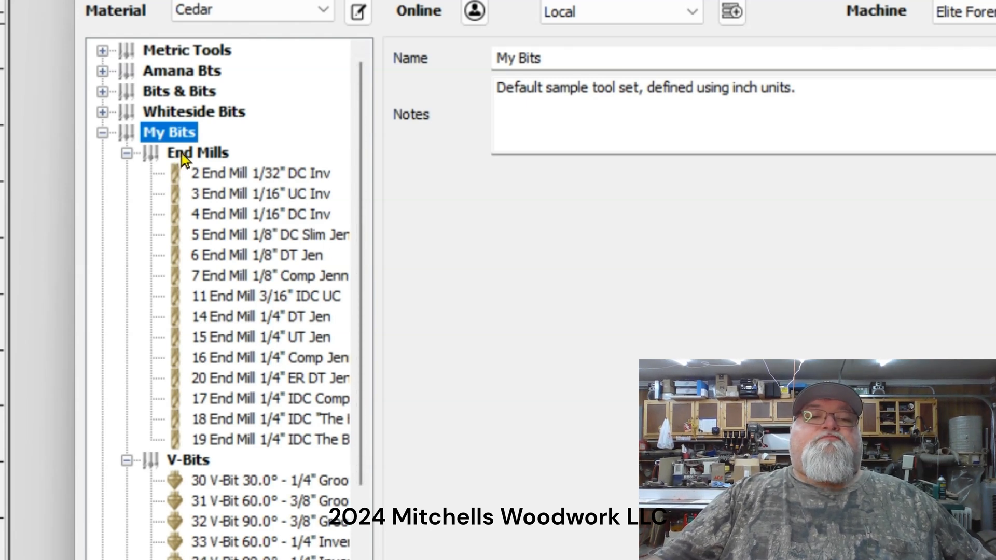
# Select the End Mills group under My Bits to show its flat-bottom description
pyautogui.click(197, 152)
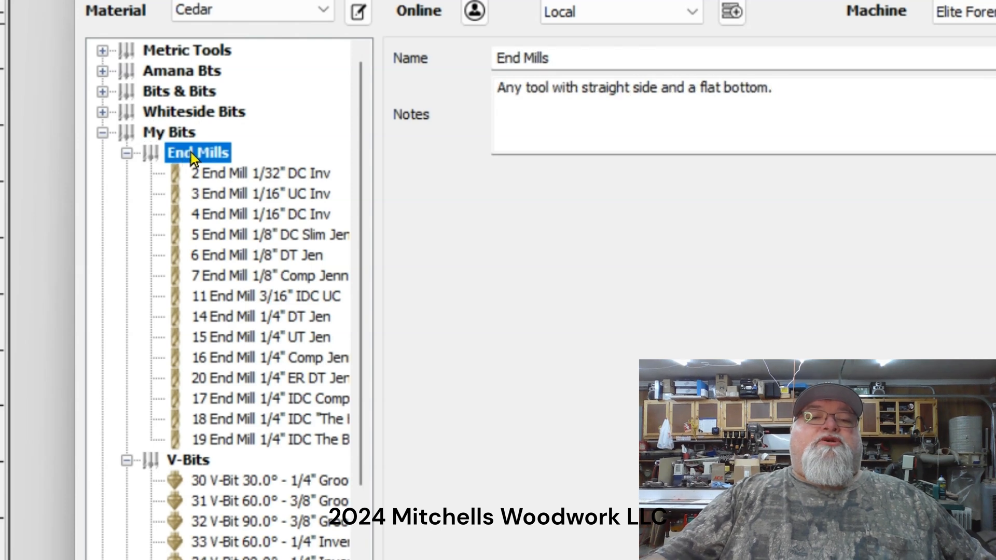
pyautogui.moveTo(214, 164)
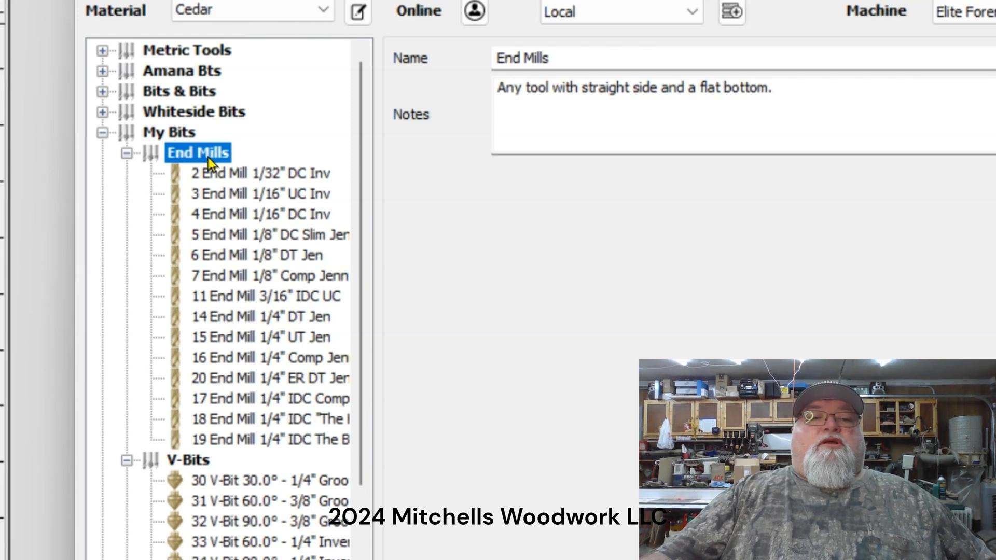
pyautogui.moveTo(203, 166)
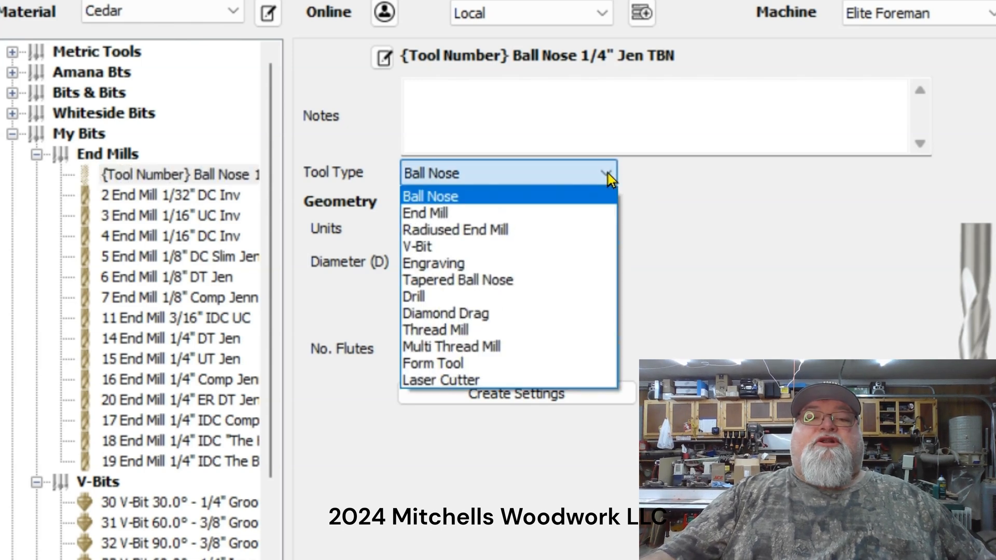
# Change the new tool's type to End Mill
pyautogui.click(425, 213)
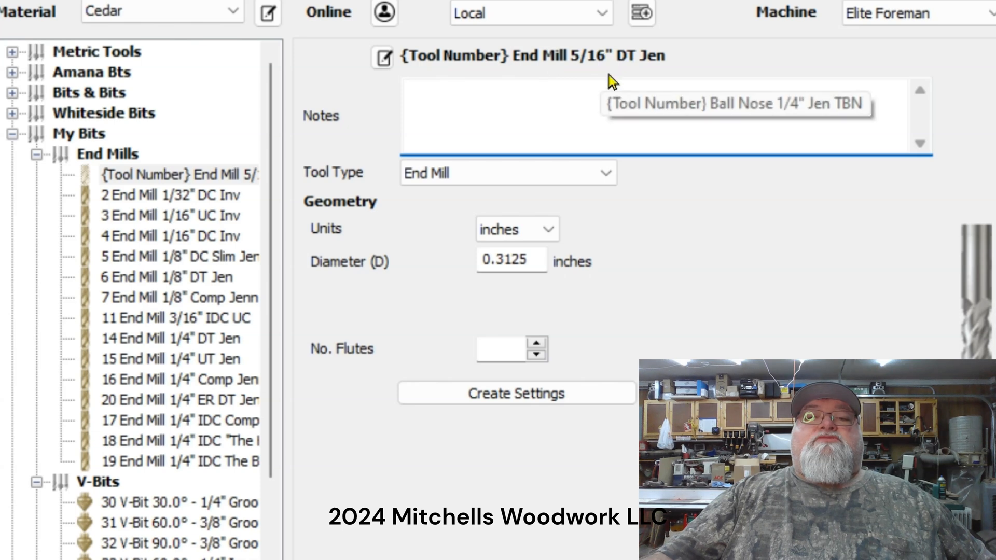
pyautogui.moveTo(633, 76)
pyautogui.write('2')
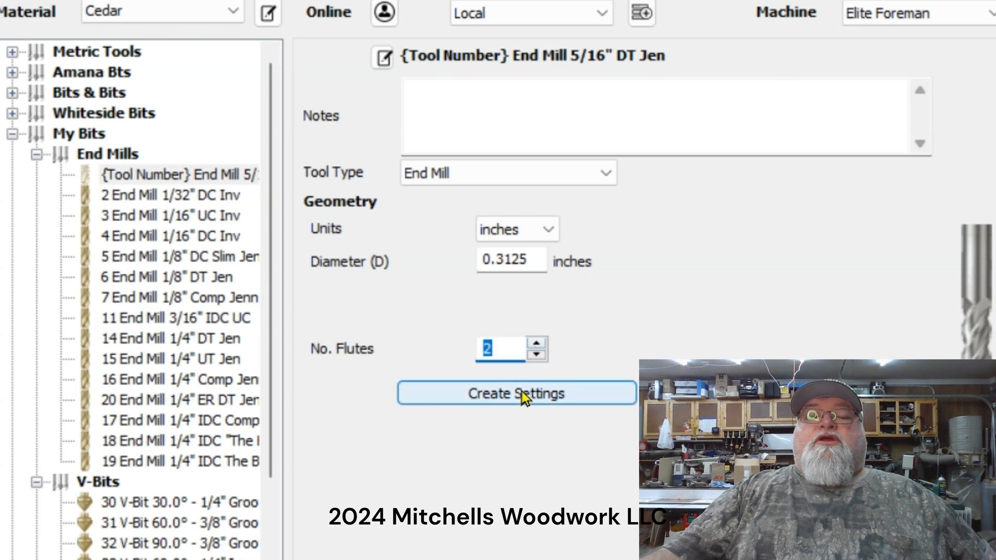
# Generate 0.1562 pass depth, 40% stepover, 17000 rpm and 20 in/min feed and plunge
pyautogui.click(516, 393)
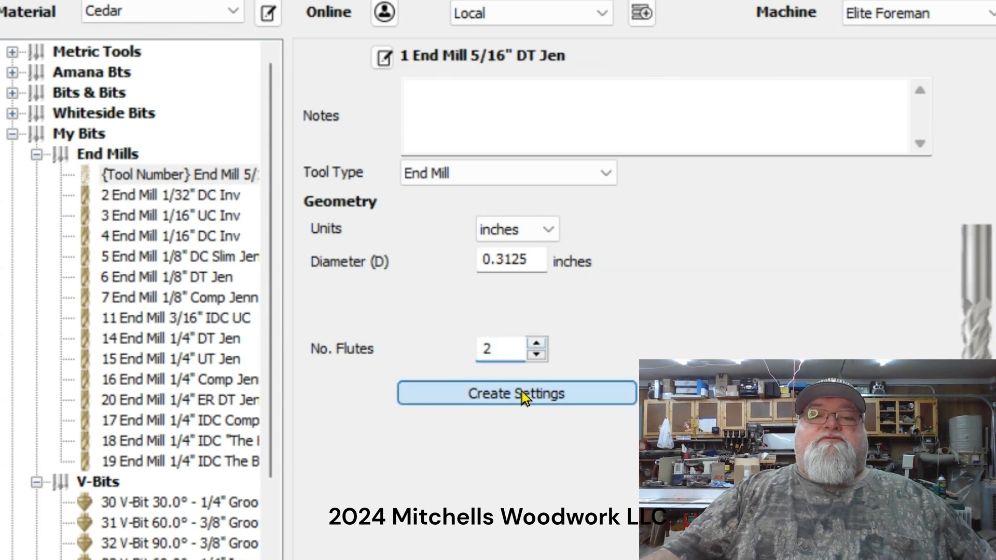
pyautogui.click(517, 393)
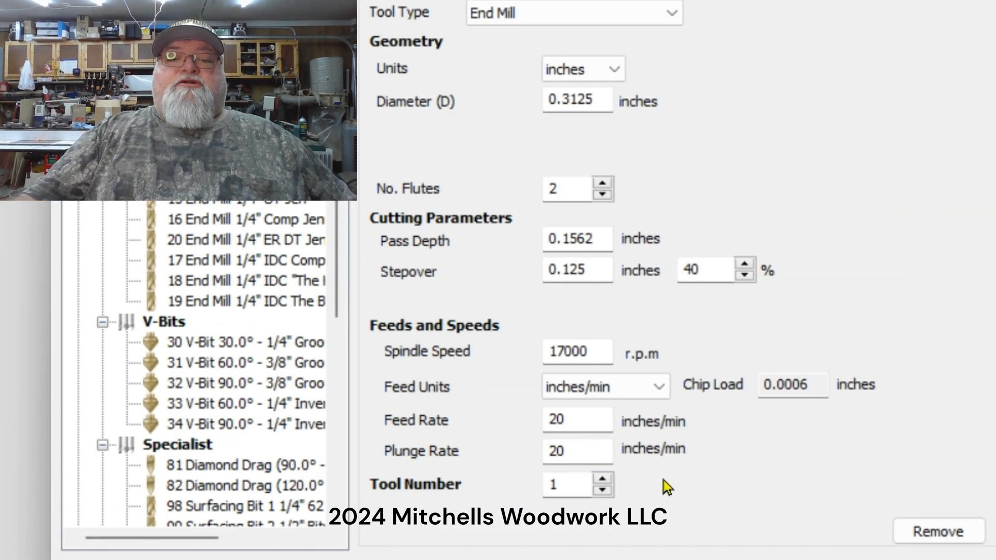
pyautogui.moveTo(735, 75)
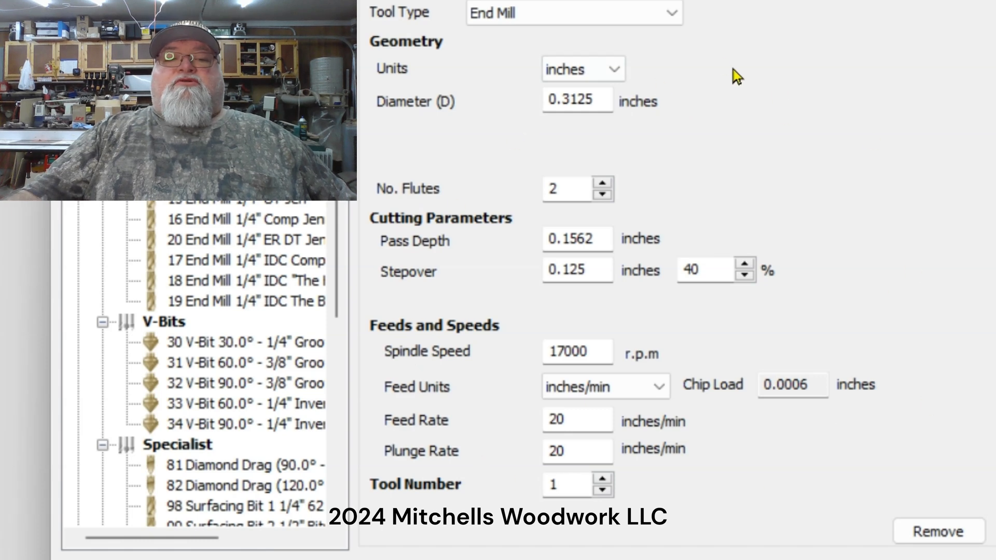
pyautogui.moveTo(723, 63)
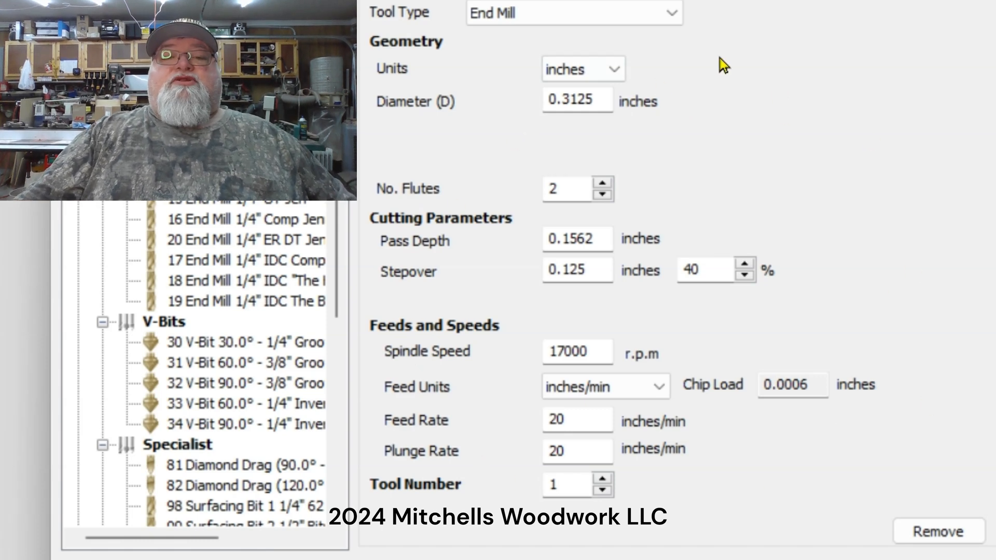
pyautogui.moveTo(395, 436)
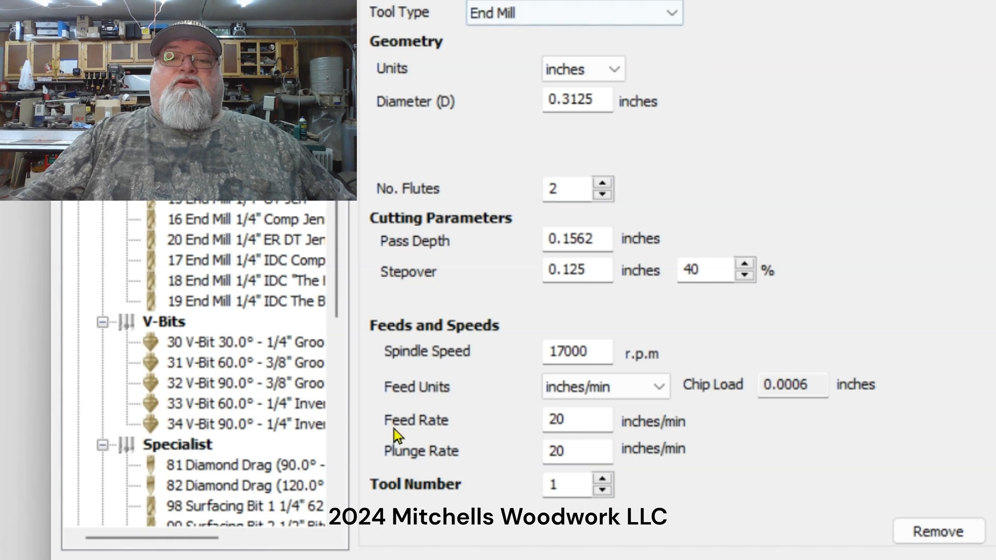
pyautogui.moveTo(727, 158)
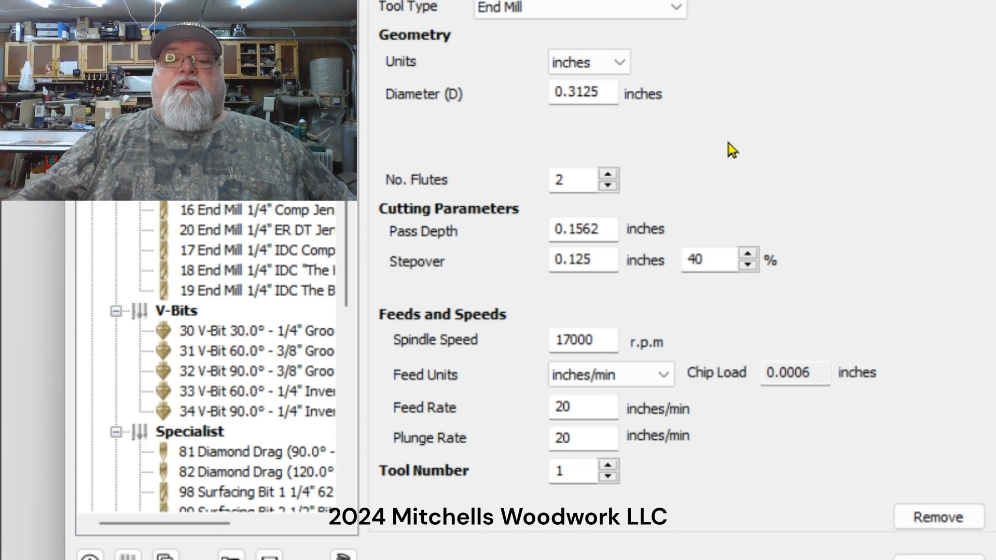
pyautogui.moveTo(684, 142)
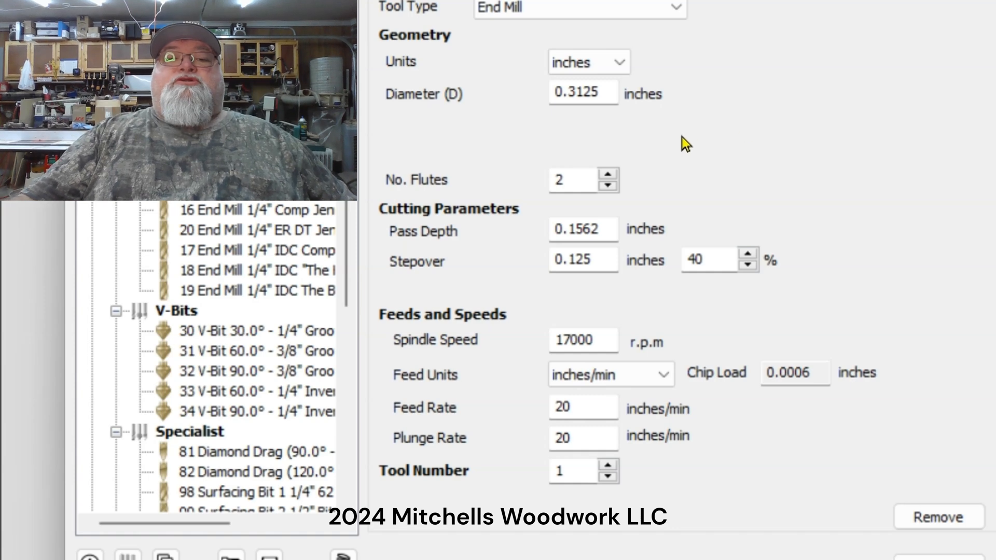
pyautogui.moveTo(795, 231)
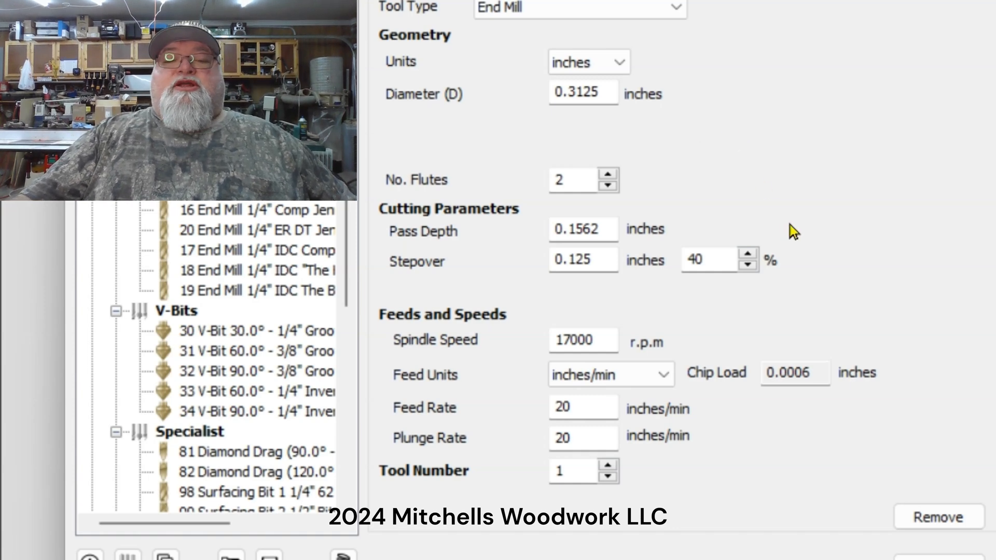
pyautogui.moveTo(540, 125)
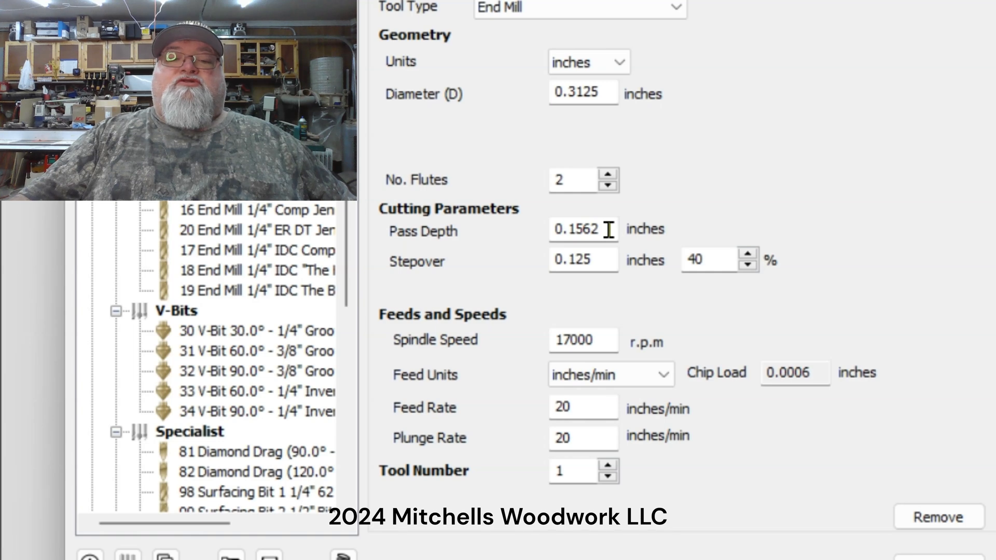
pyautogui.moveTo(602, 342)
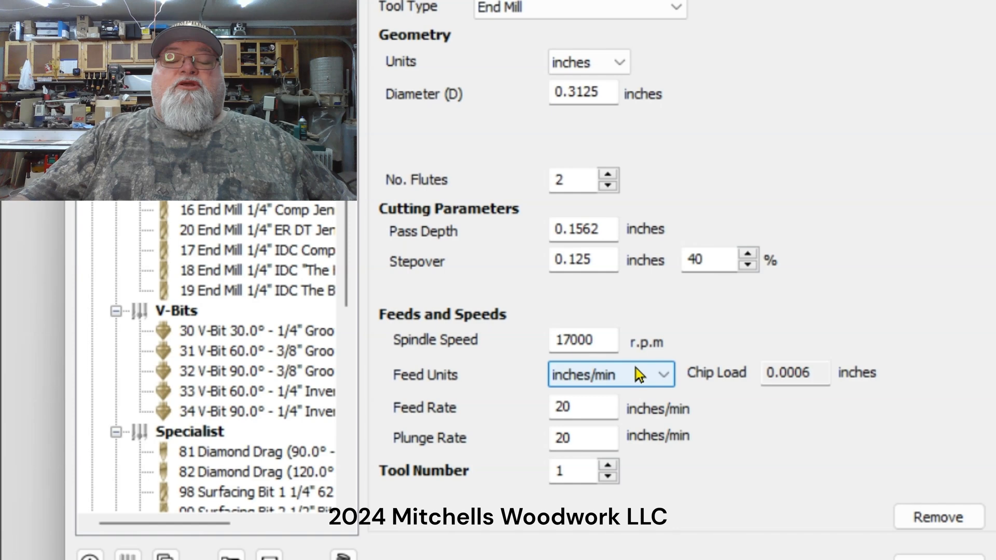
pyautogui.moveTo(632, 277)
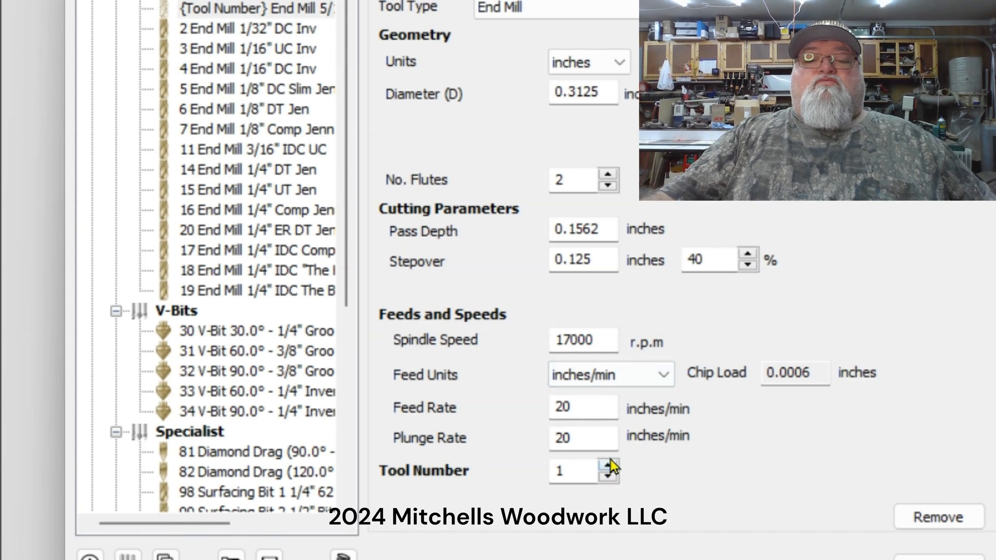
# Set the 5/16" end mill's tool number to 1
pyautogui.click(608, 465)
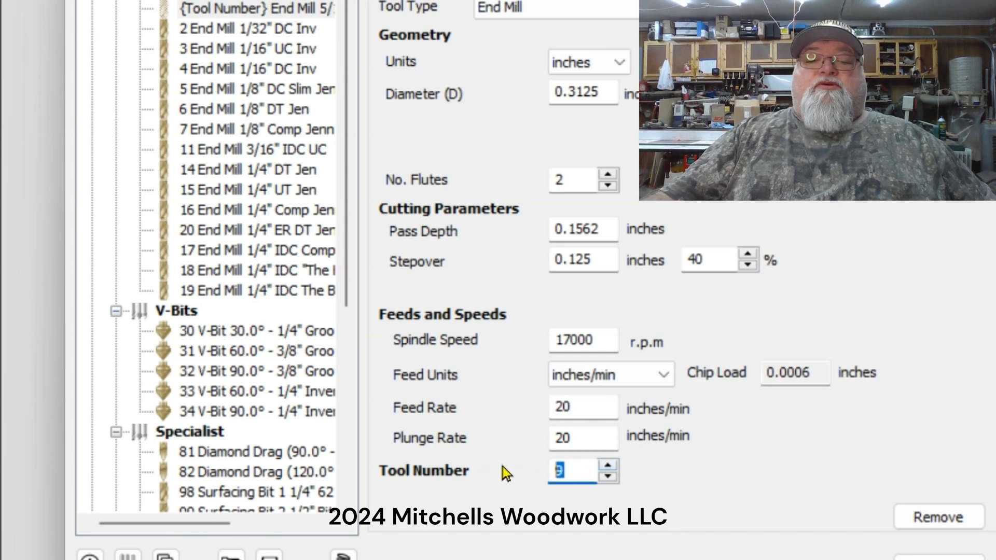
pyautogui.write('100')
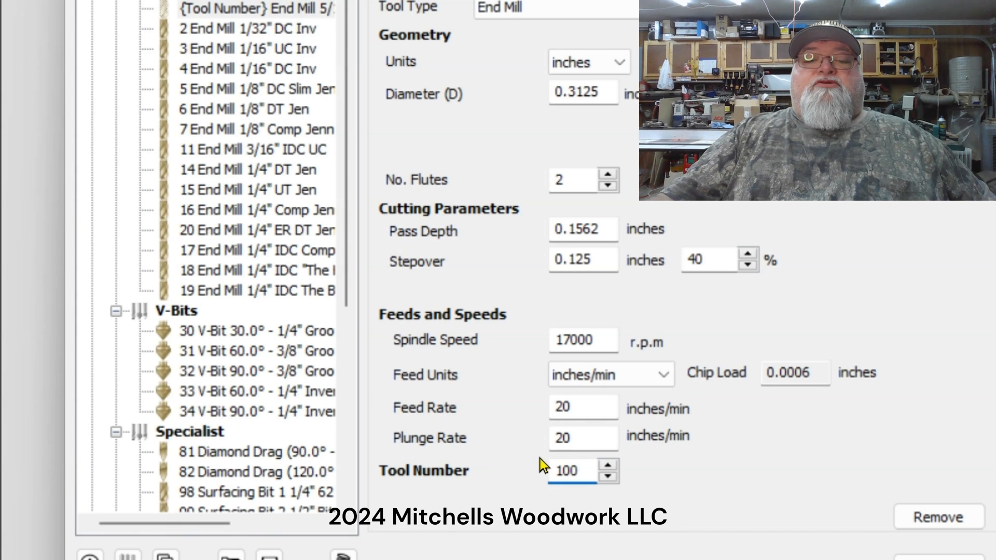
pyautogui.tripleClick(566, 470)
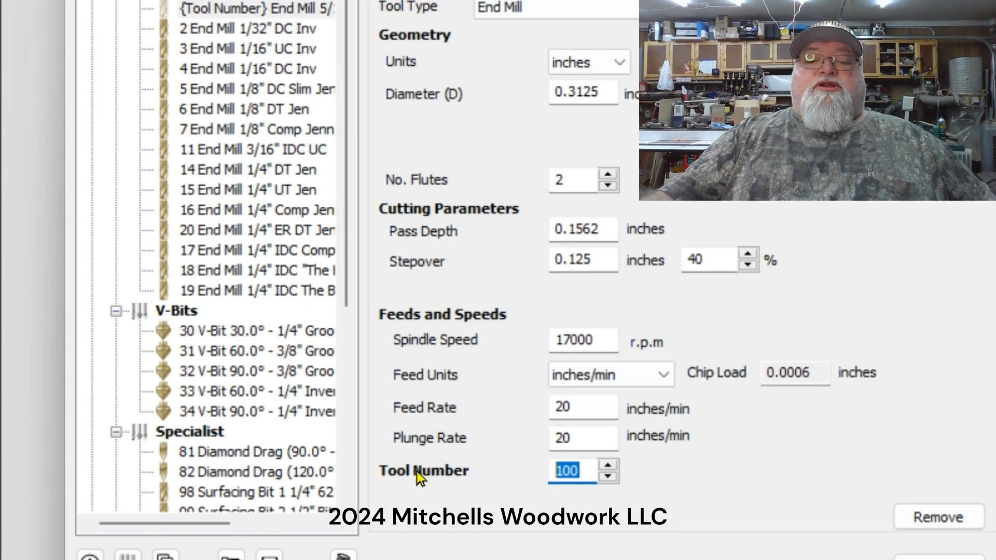
pyautogui.write('1')
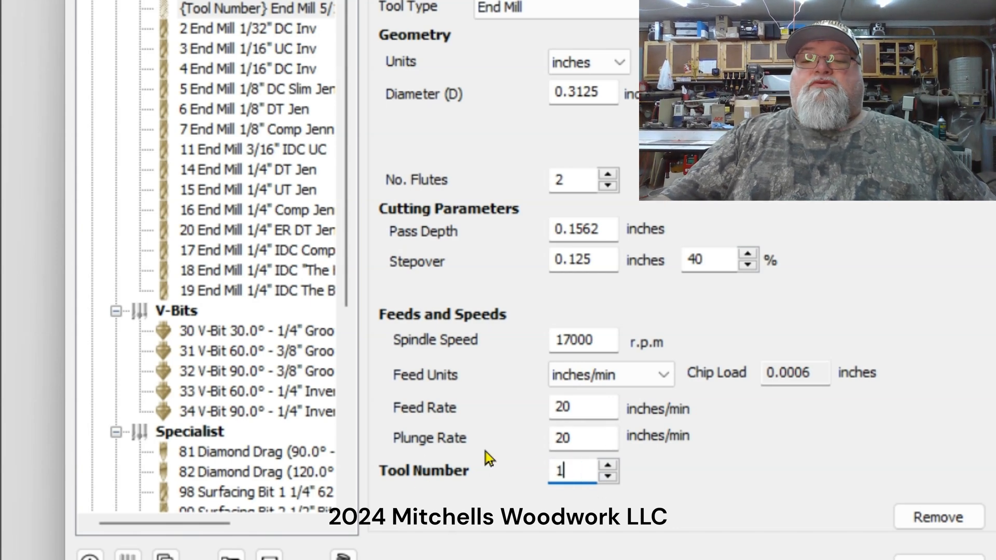
pyautogui.moveTo(537, 410)
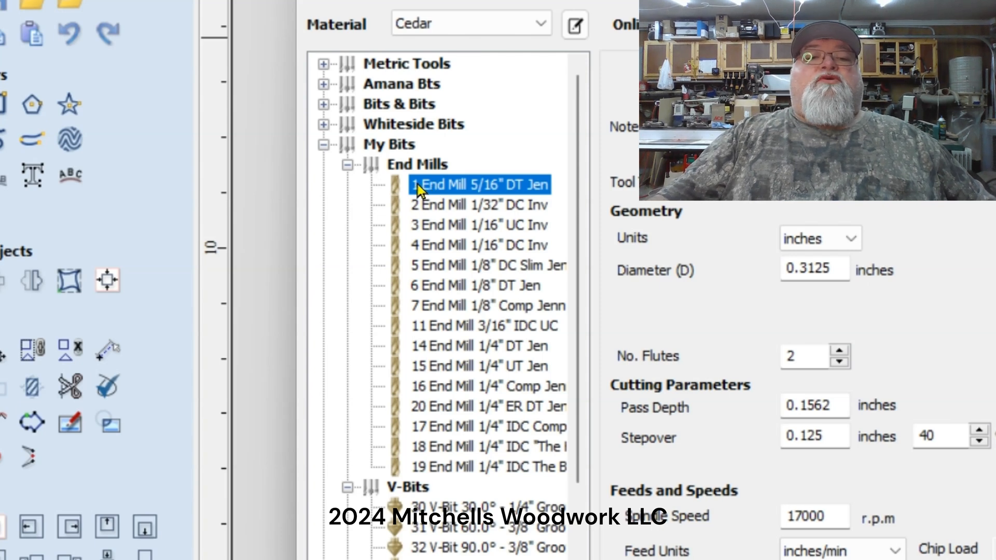
pyautogui.moveTo(534, 190)
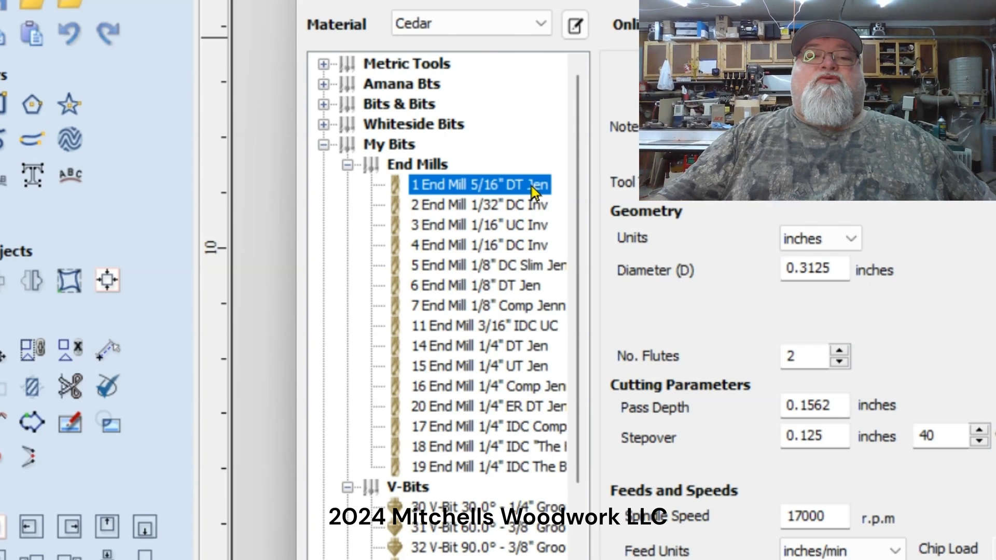
pyautogui.moveTo(763, 230)
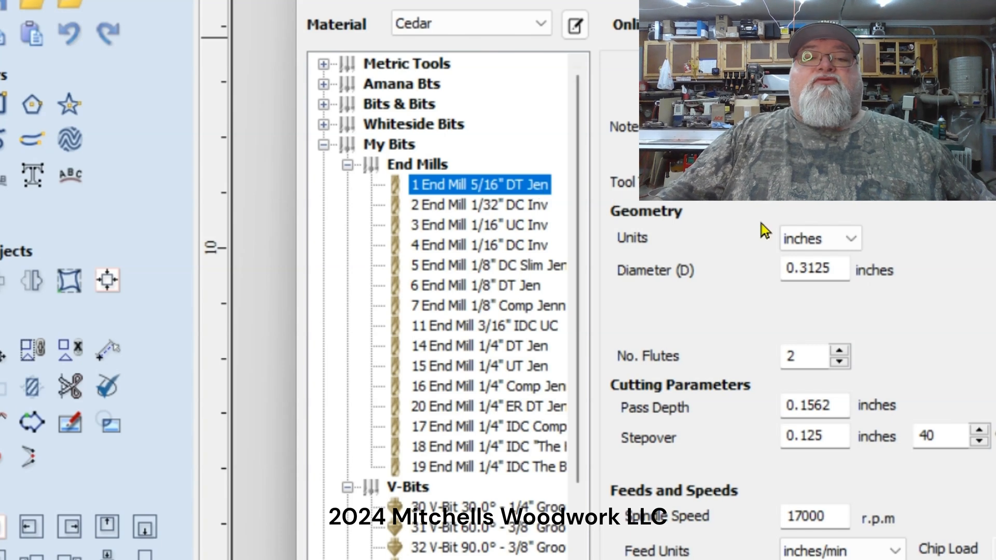
pyautogui.moveTo(892, 227)
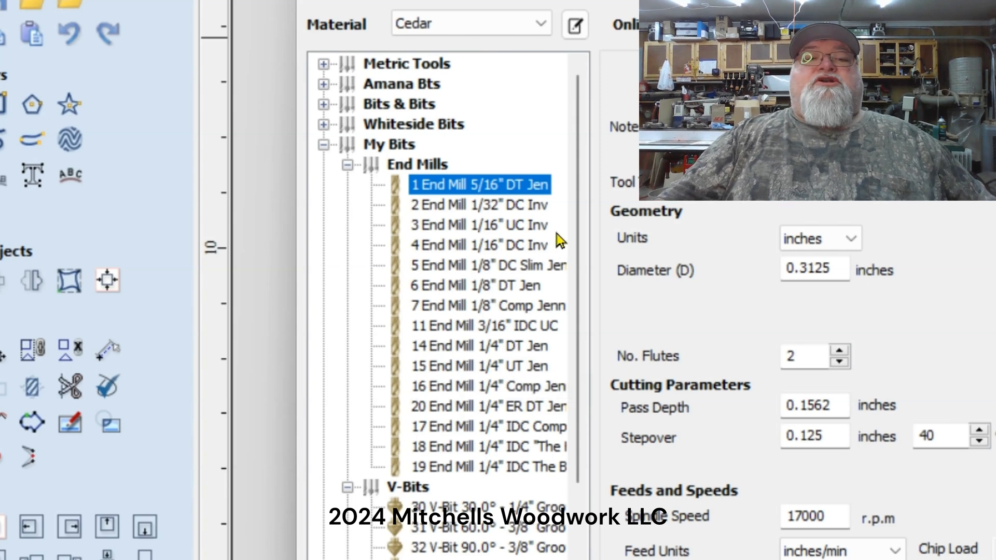
# Compare tool numbers of the 1/32" DC Inv and 1/8" DT Jen (tool 6) end mills
pyautogui.click(481, 204)
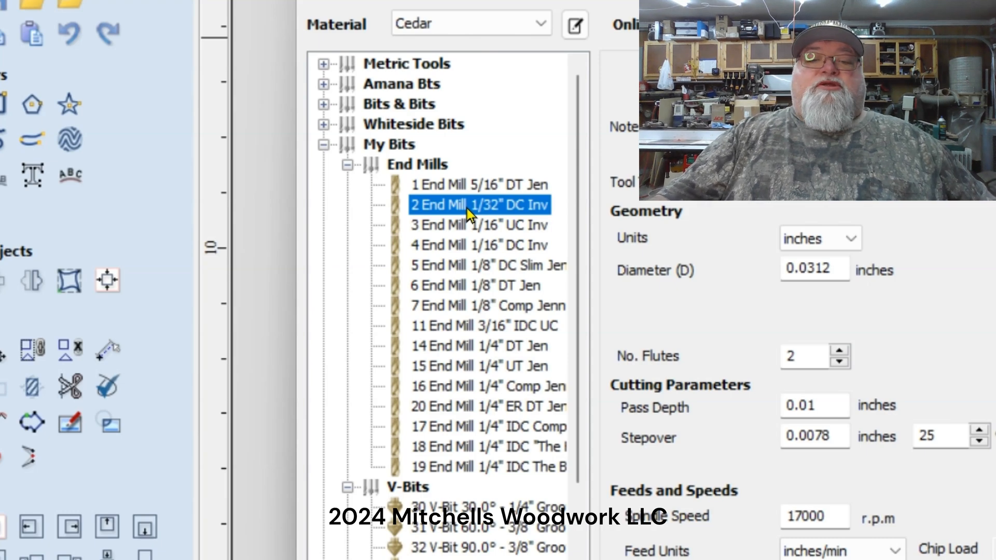
pyautogui.scroll(-3)
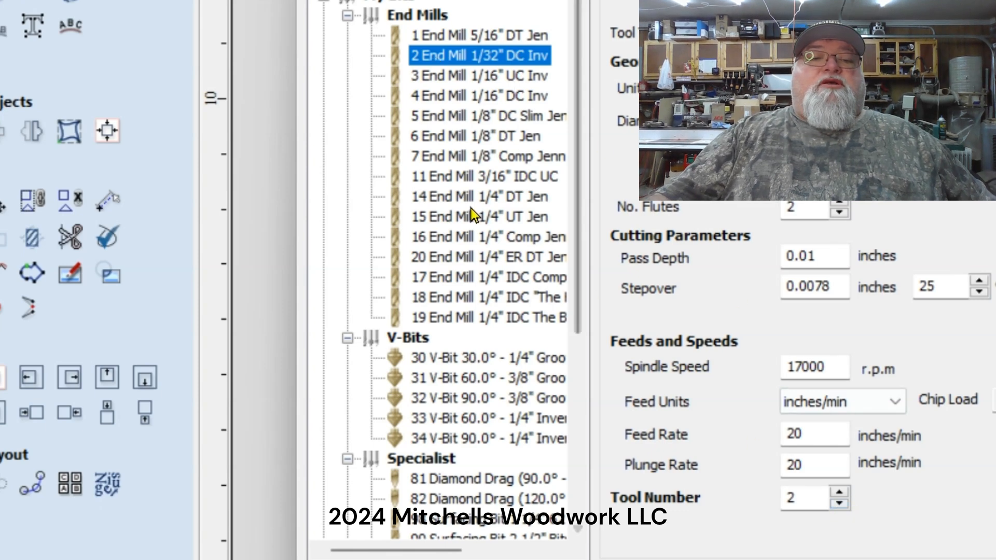
pyautogui.moveTo(470, 237)
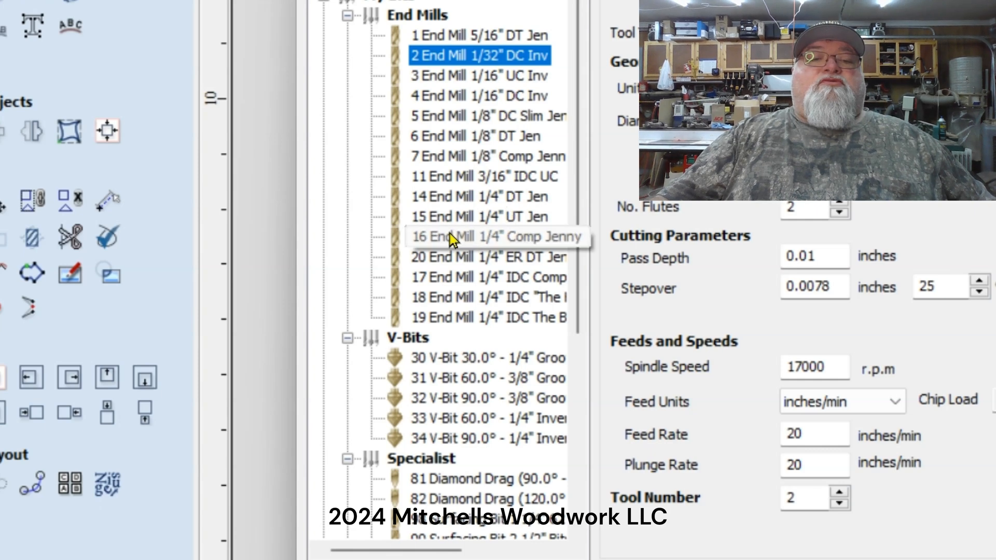
pyautogui.click(476, 135)
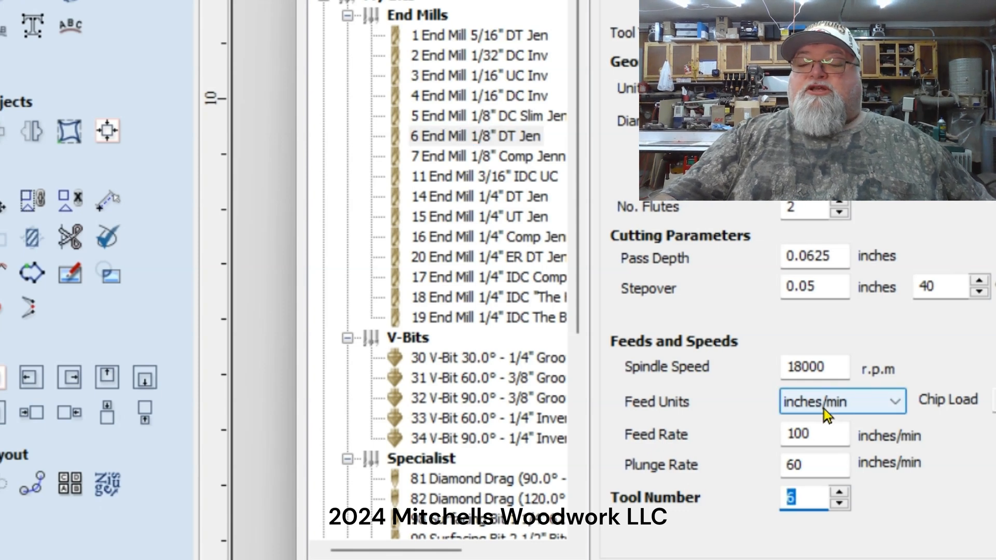
pyautogui.write('66')
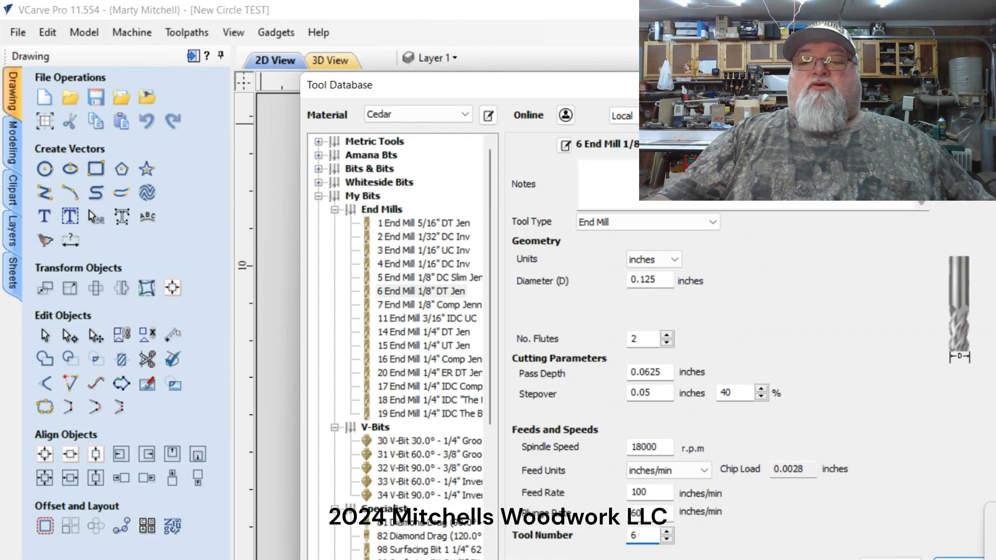
pyautogui.click(643, 535)
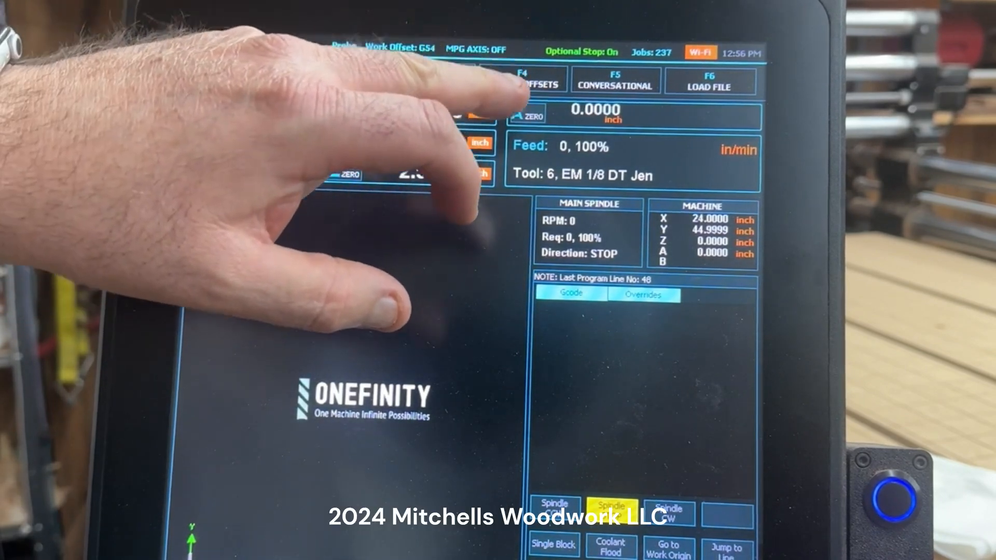
# Tap F4 Tools & Offsets to show the MASSO tool table
pyautogui.click(540, 85)
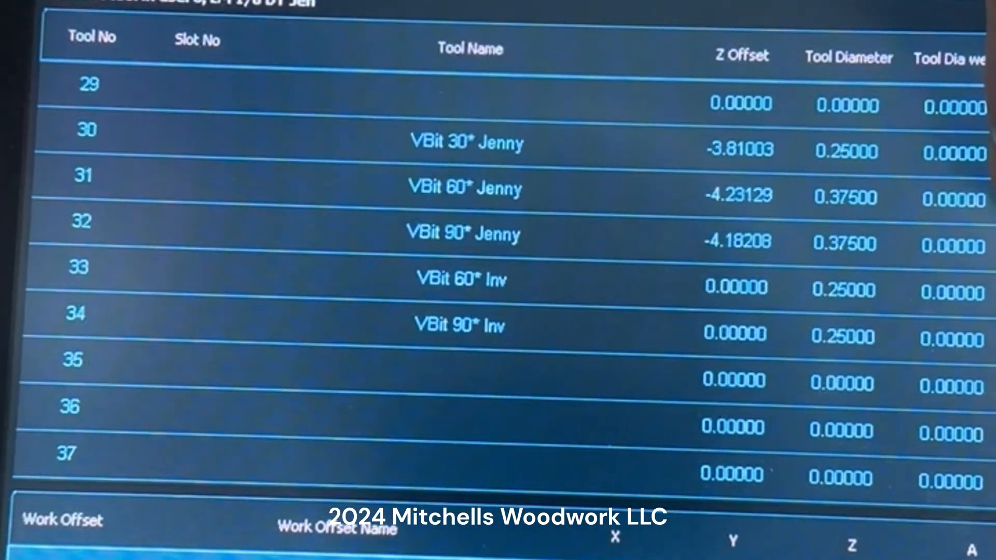
# Scroll the tool table up from tools 28–37 to end mills 3–11
pyautogui.scroll(-3)
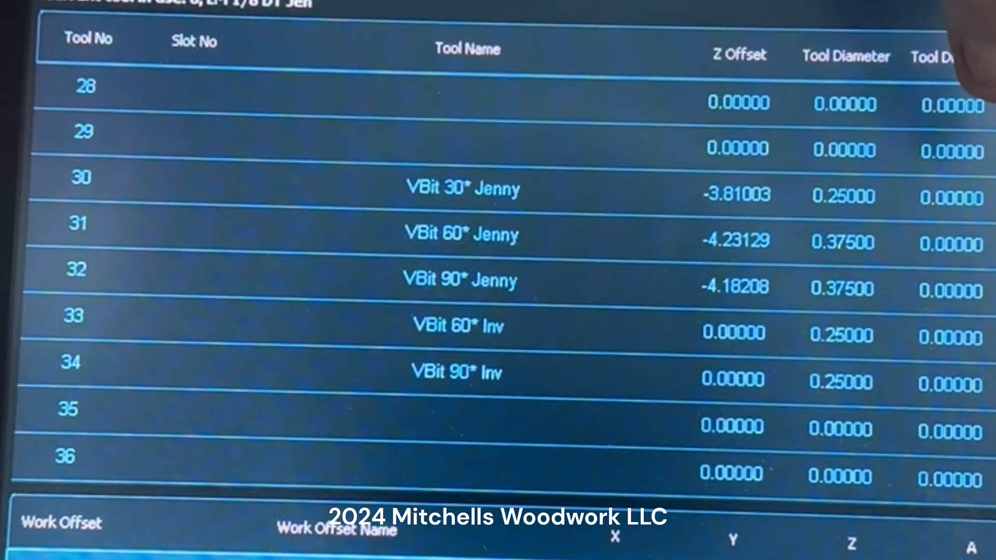
pyautogui.scroll(-3)
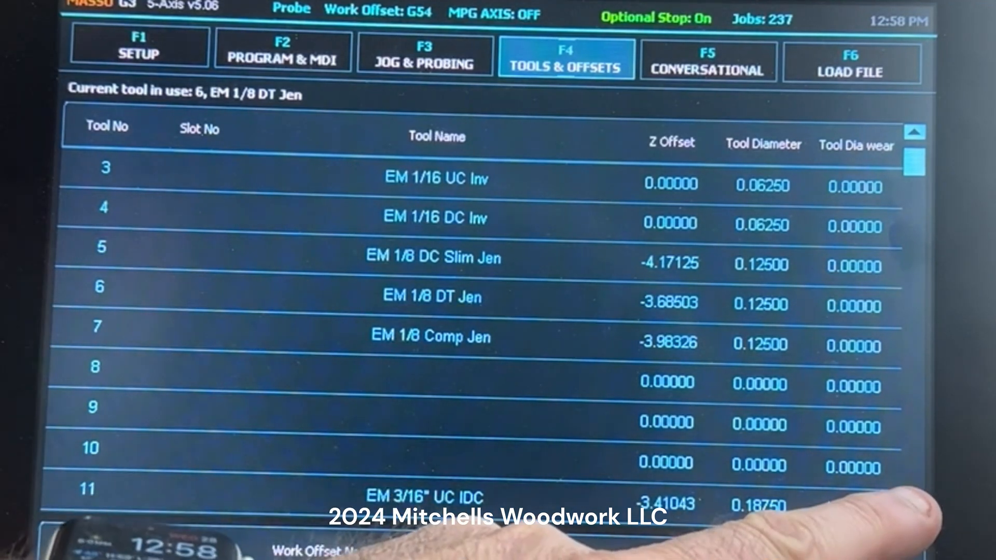
# Scroll to the top of the table and open the empty Tool No 1 entry
pyautogui.scroll(-3)
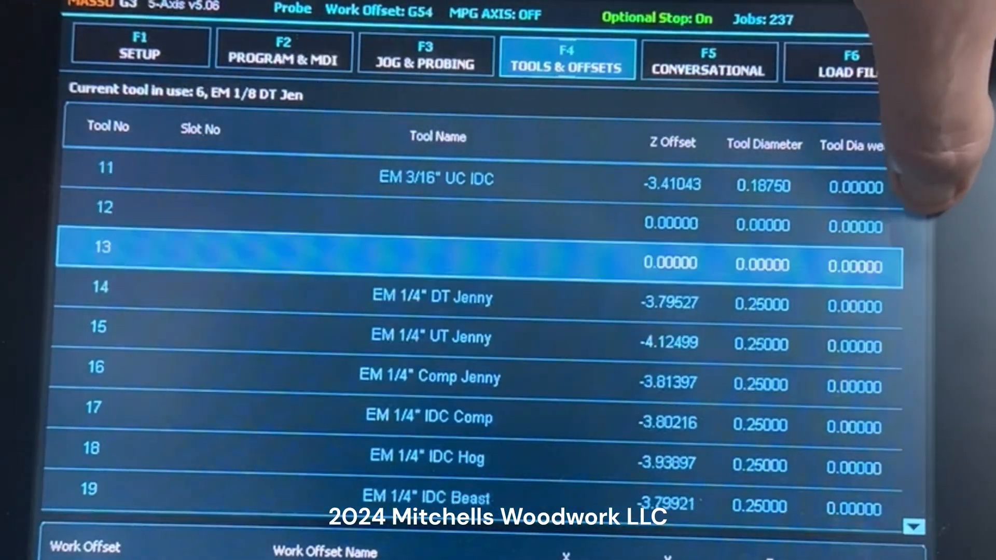
pyautogui.scroll(-3)
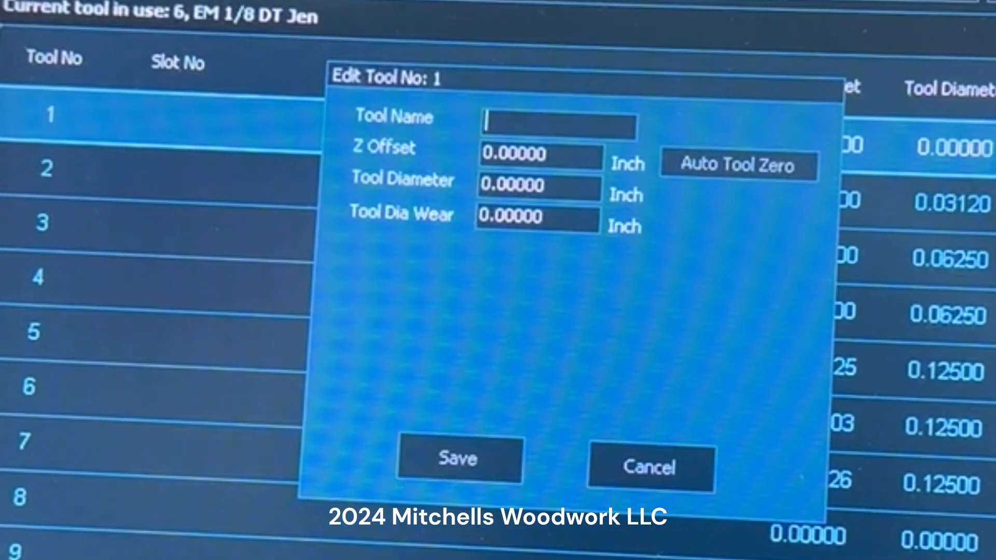
# Enter 'EM 5/16 DT Jen' as tool 1's name on the on-screen keyboard
pyautogui.write('EM 5')
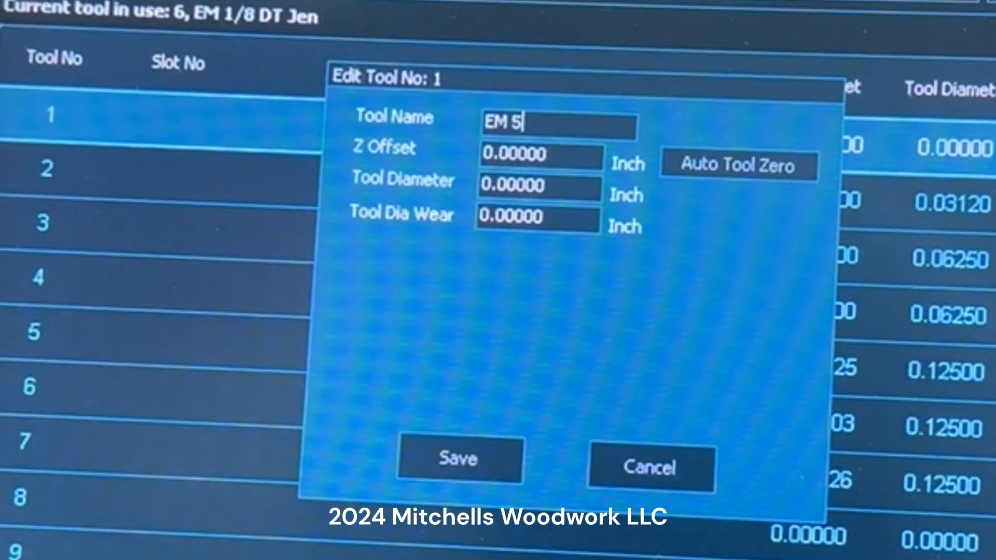
pyautogui.write('/1')
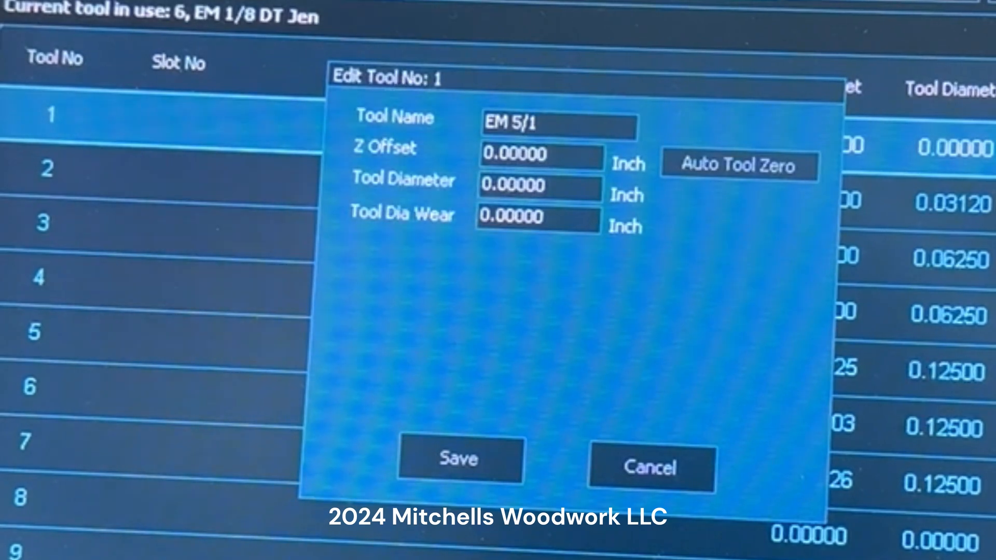
pyautogui.write('6')
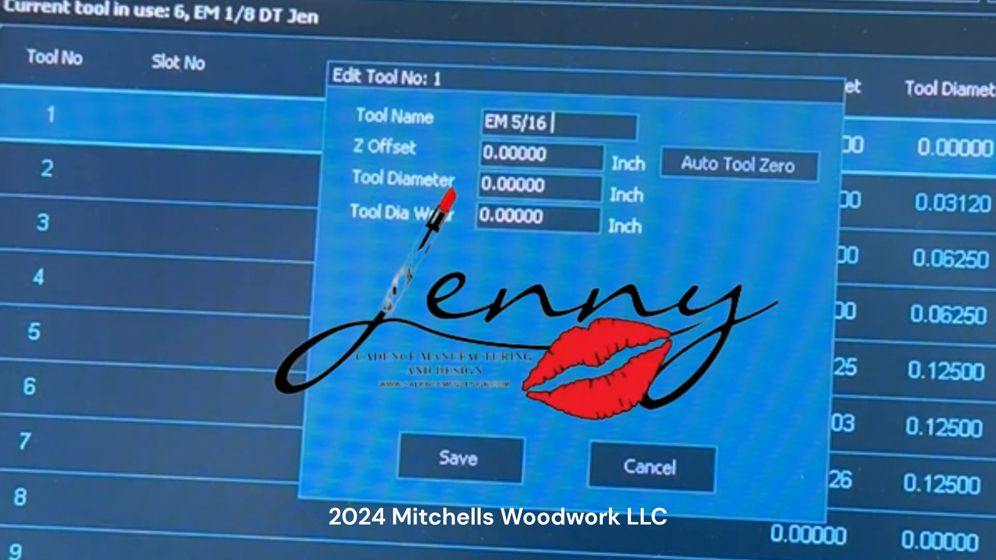
pyautogui.write('DT')
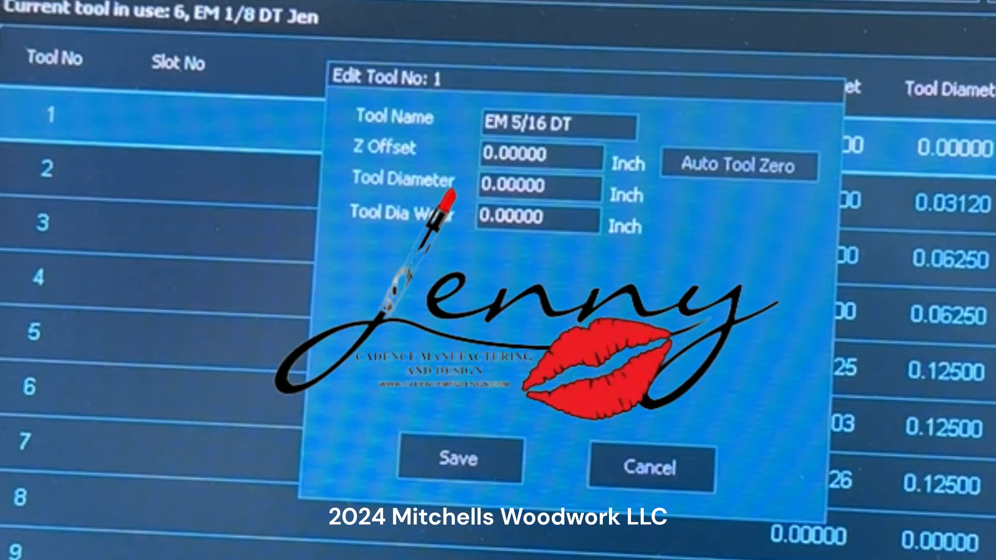
pyautogui.write('J')
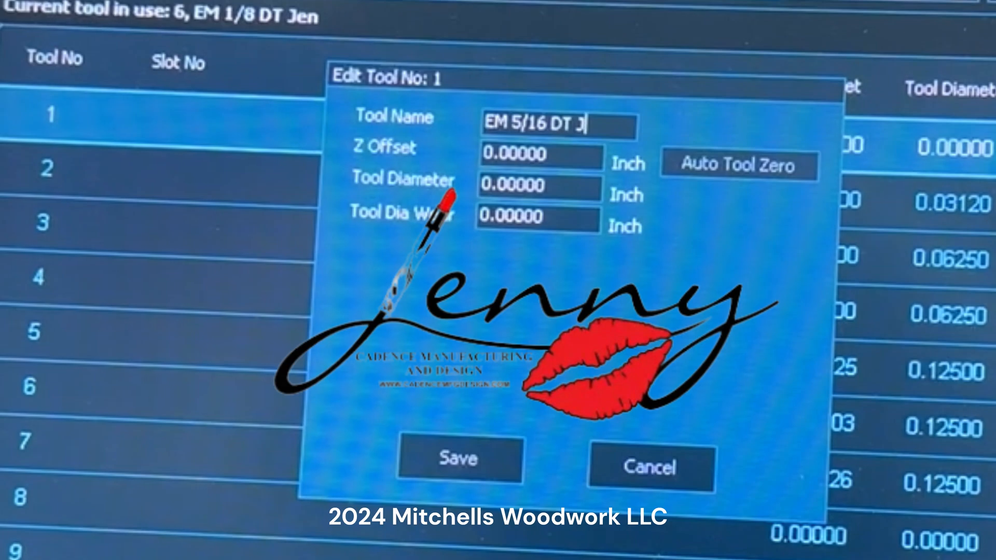
pyautogui.write('en')
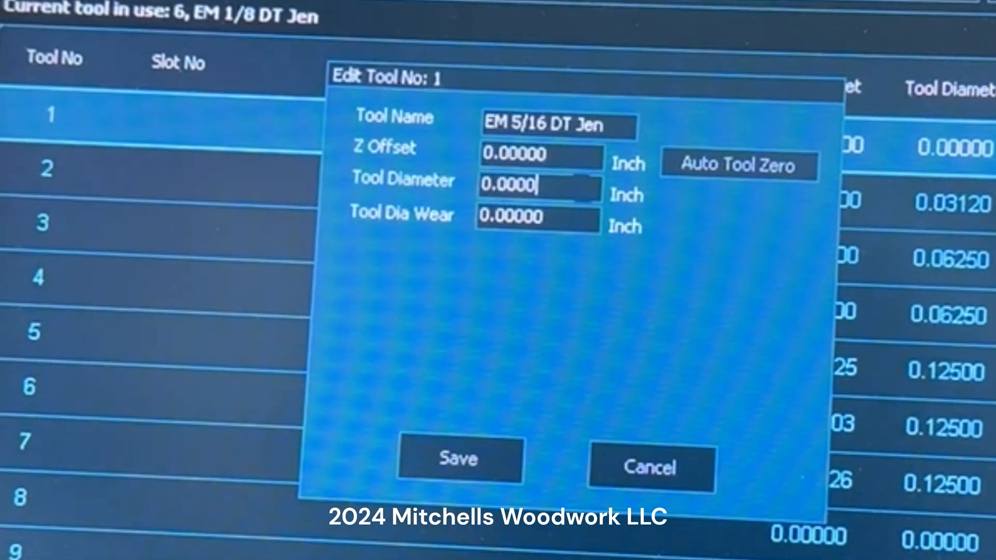
pyautogui.press('BackSpace')
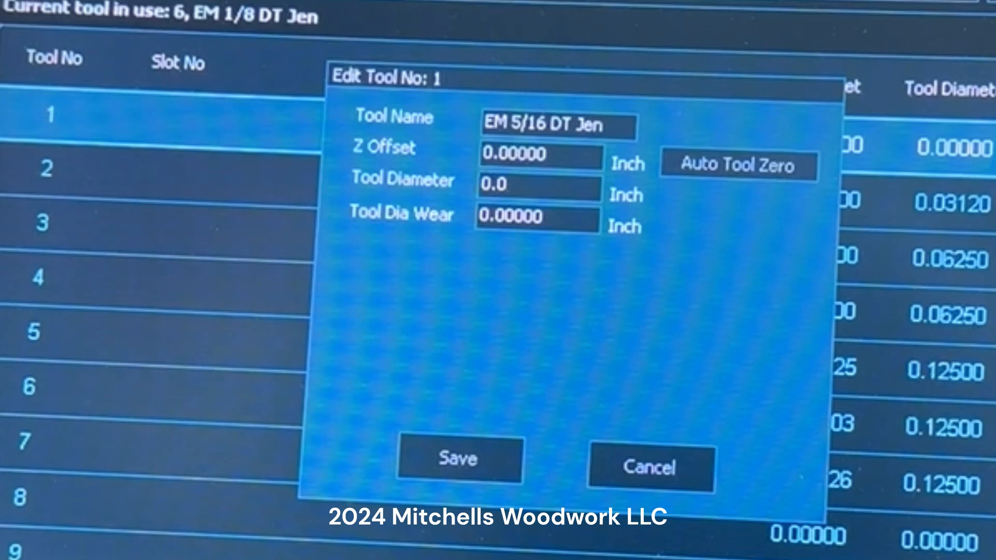
pyautogui.press('backspace')
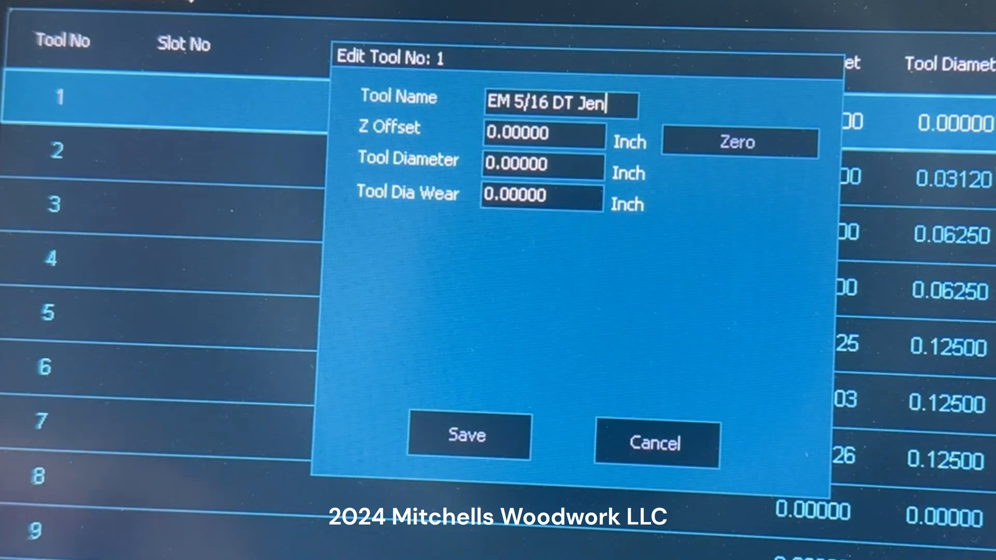
pyautogui.click(466, 436)
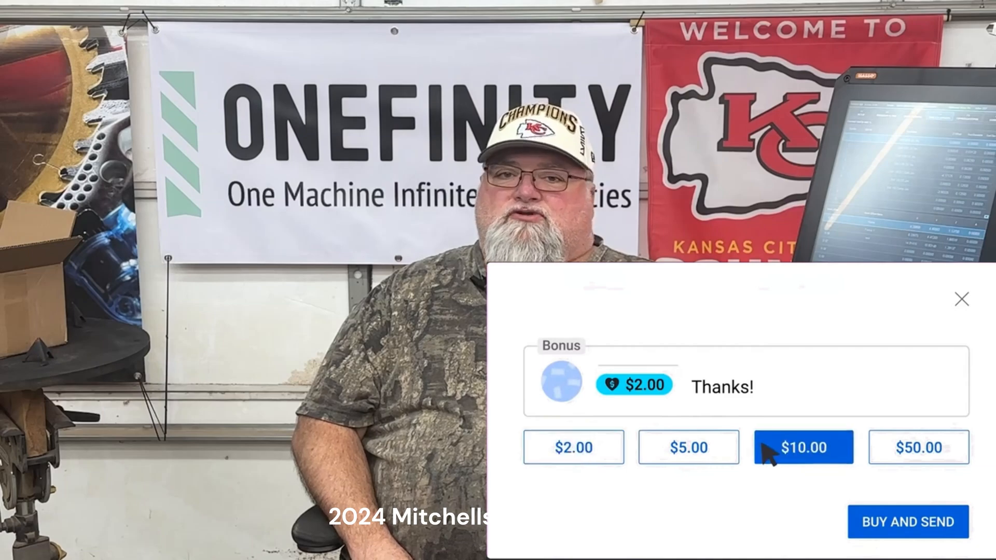
pyautogui.click(803, 447)
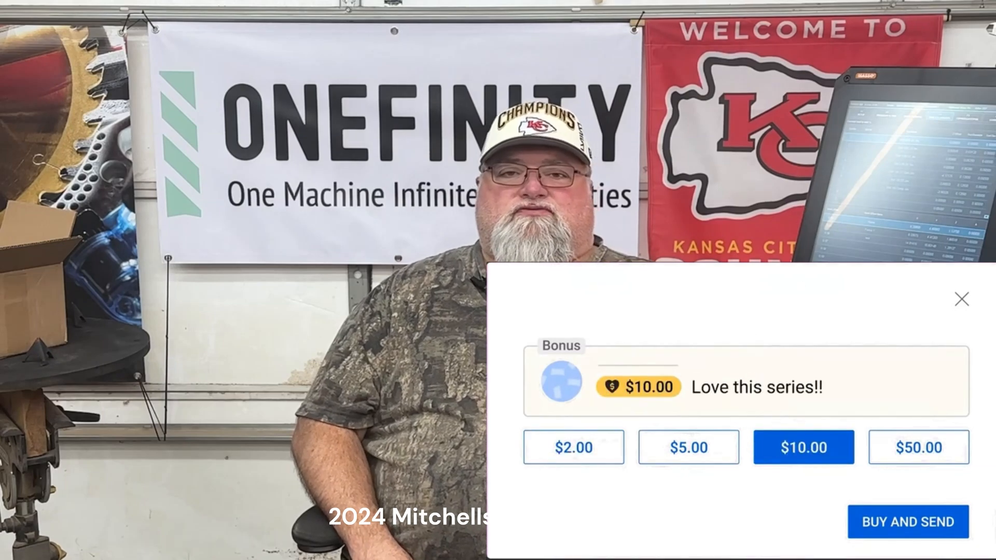